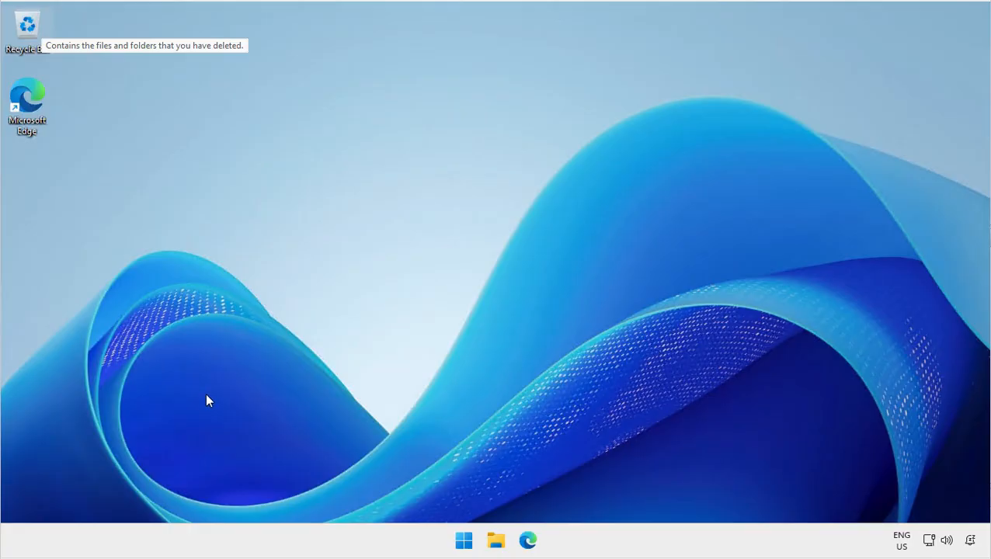
# Step: From an admin terminal, search winget for vcredist, install Microsoft.VCRedist.2015+.x64, then exit
pyautogui.rightClick(463, 541)
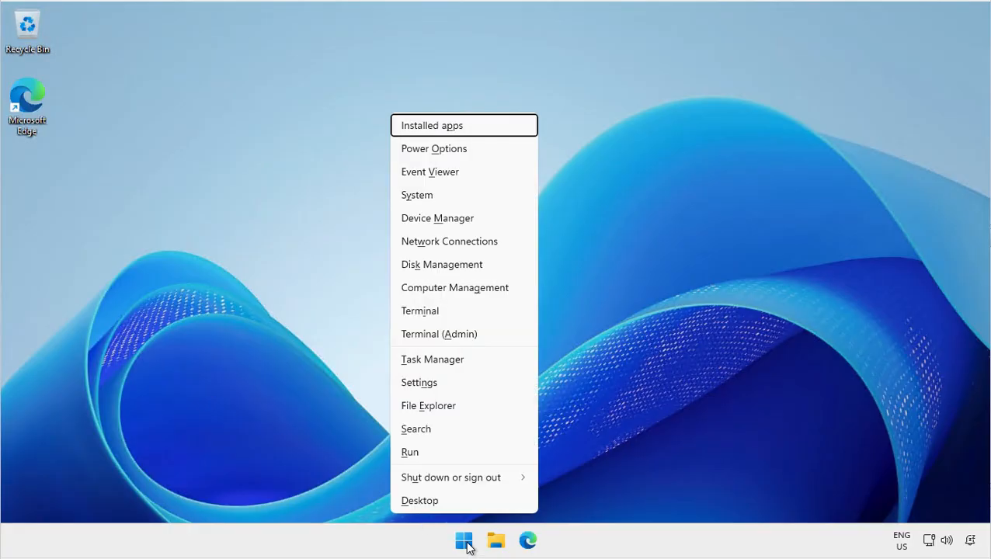
pyautogui.click(463, 541)
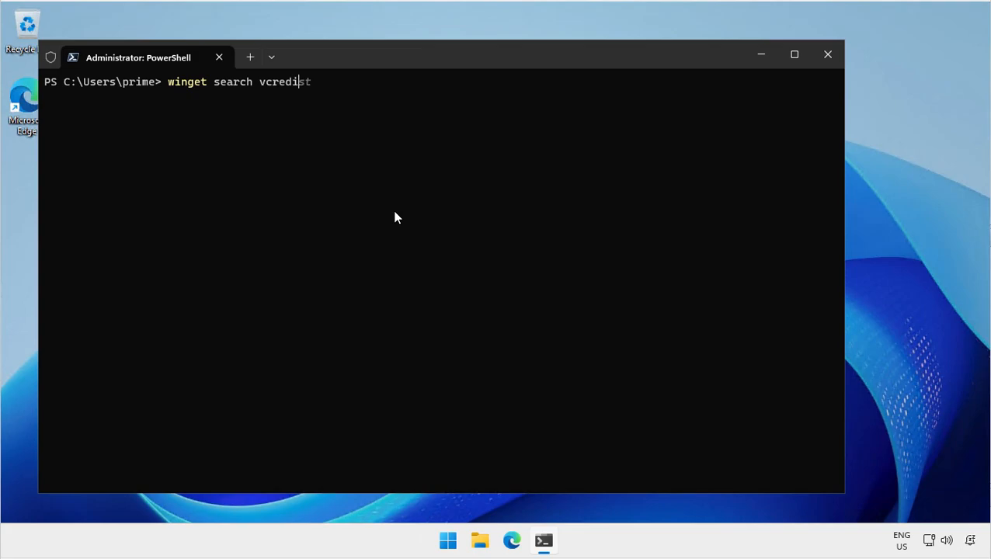
pyautogui.press('Return')
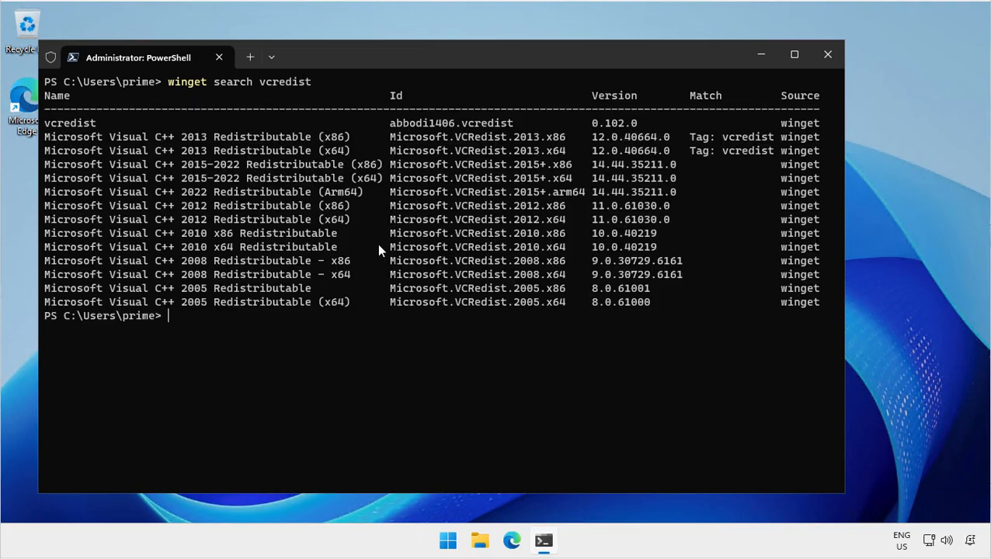
pyautogui.moveTo(360, 324)
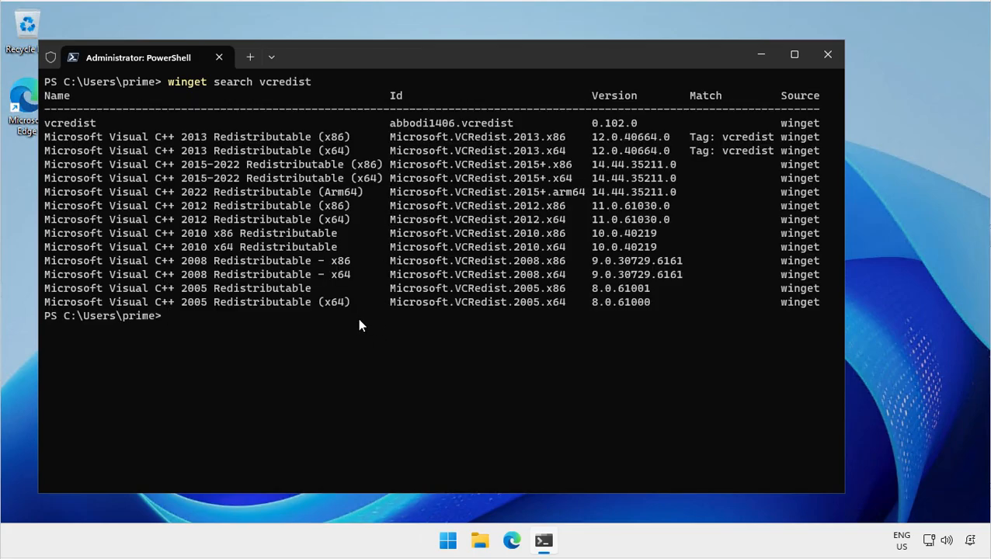
pyautogui.write('winget install Microsoft.VCRedist.2015+.x64')
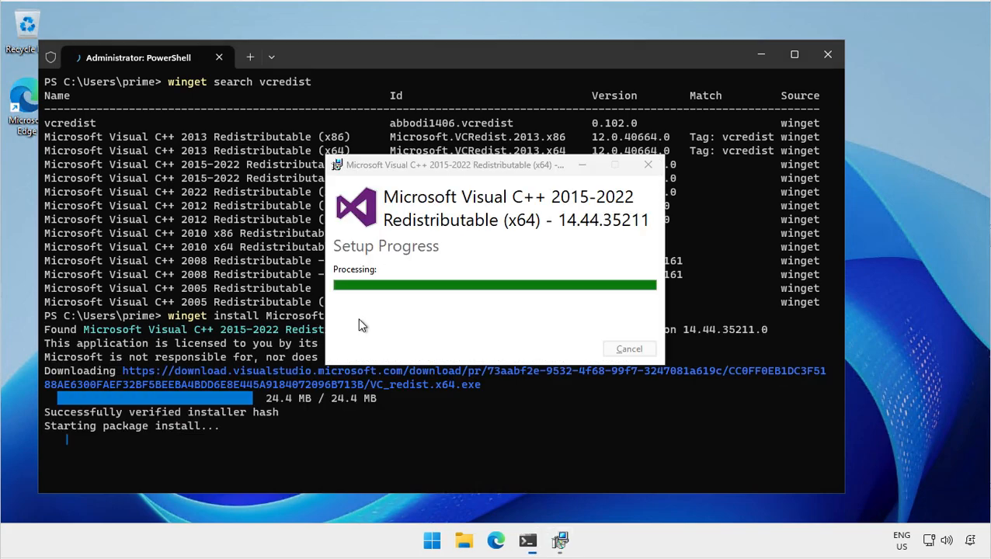
pyautogui.write('exit')
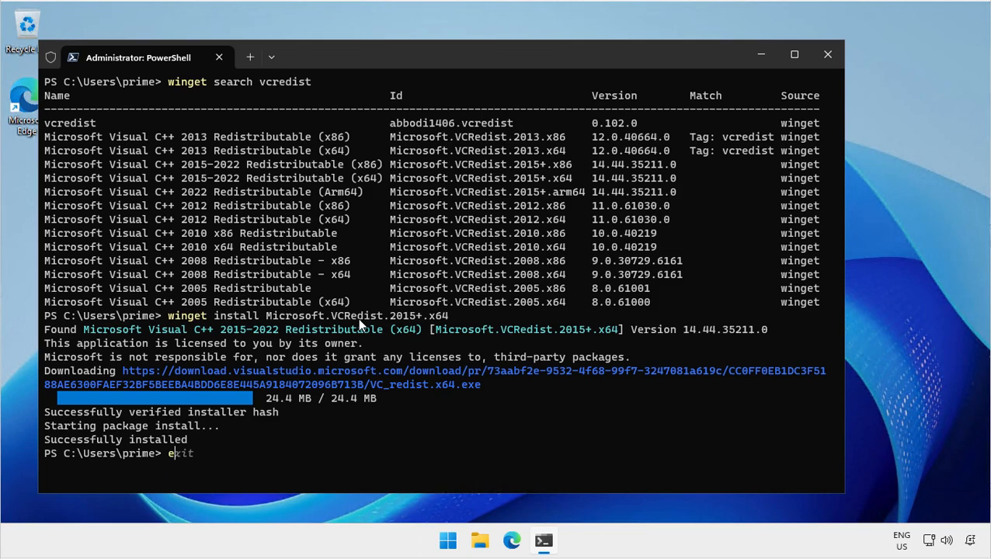
pyautogui.press('Return')
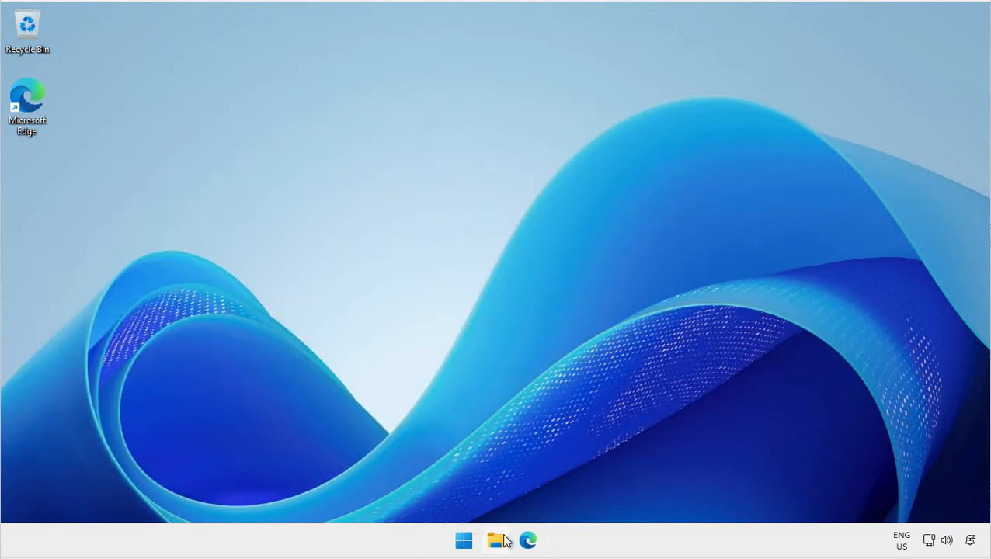
# Step: Launch WindowsAdminCenterPlusSetup from C:\installers and allow it through User Account Control
pyautogui.click(495, 541)
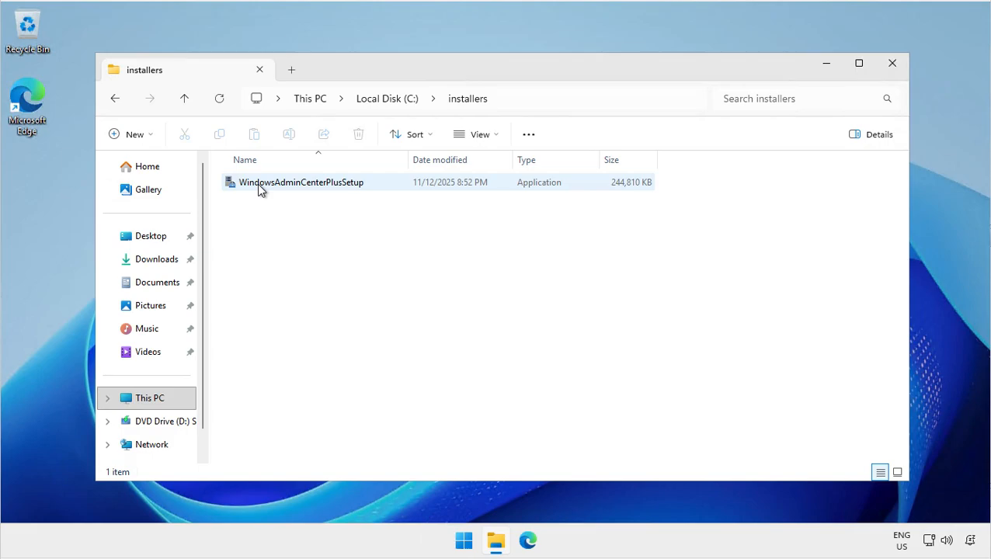
pyautogui.doubleClick(301, 182)
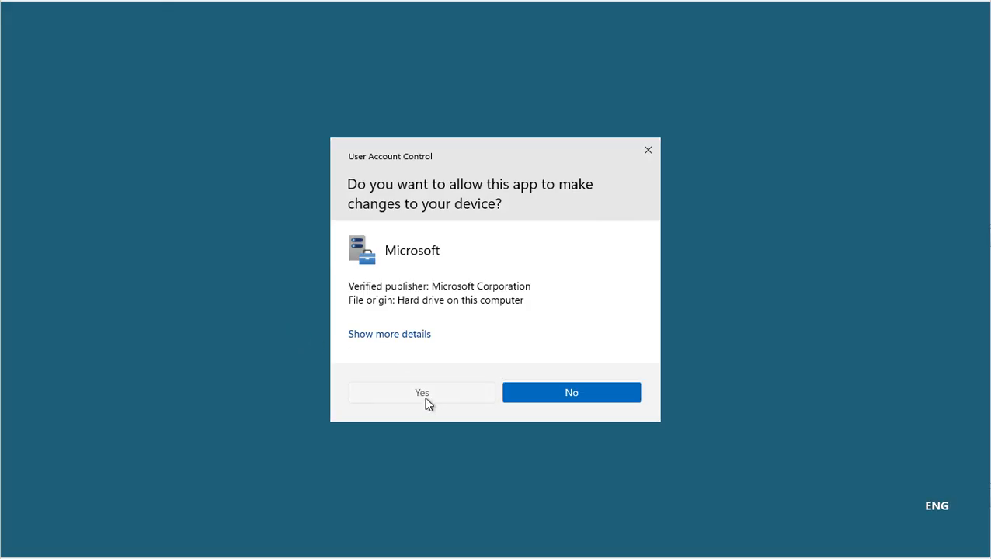
pyautogui.click(422, 391)
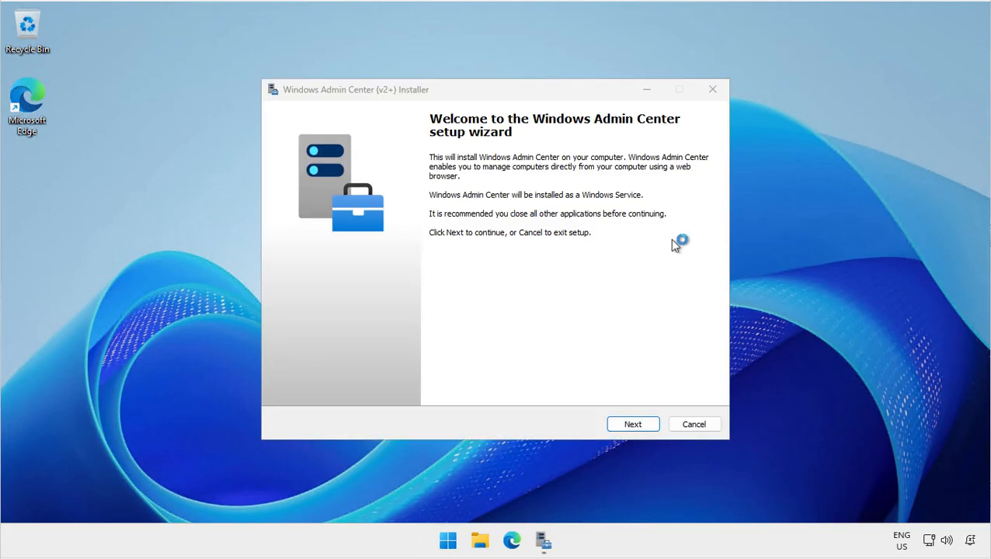
pyautogui.moveTo(615, 354)
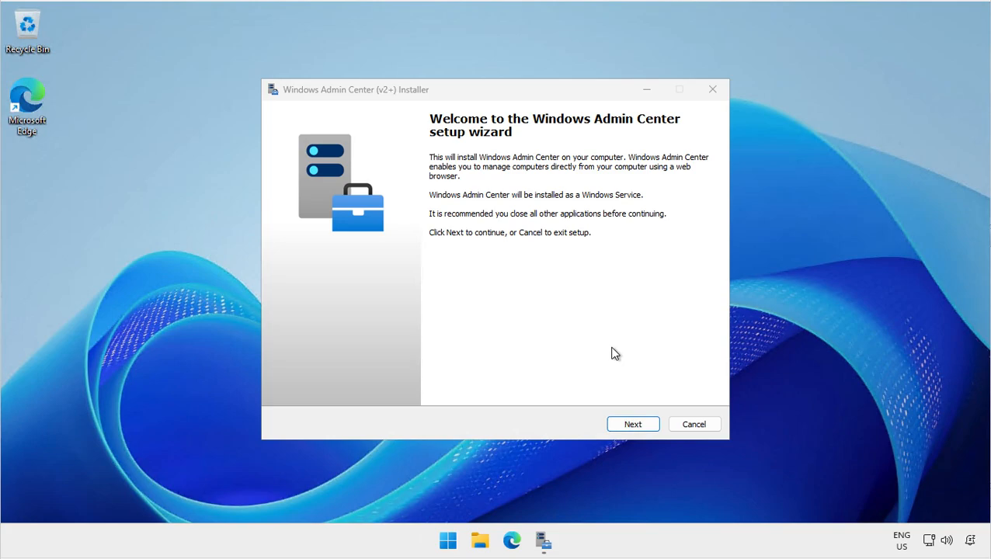
# Step: Accept the license terms and keep Express setup in the installer wizard
pyautogui.click(633, 424)
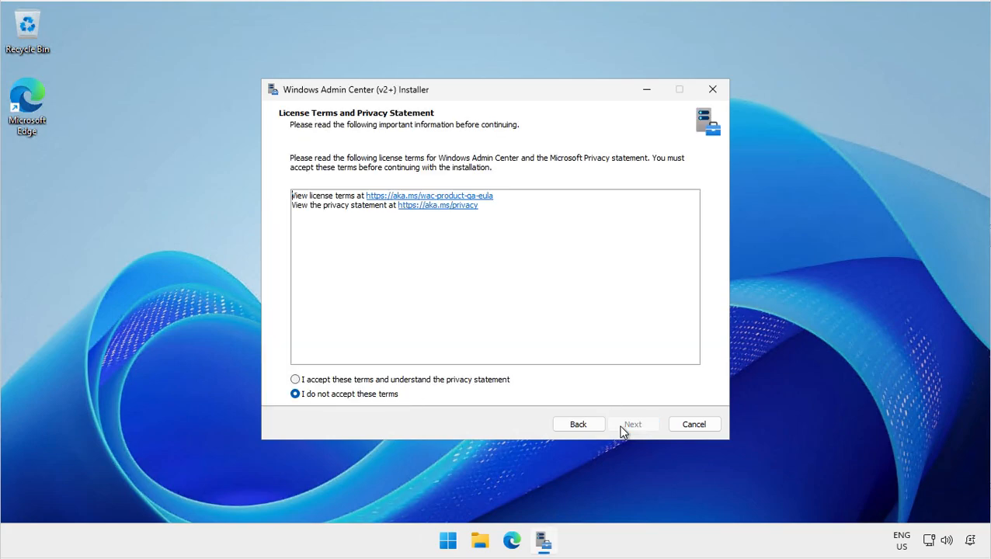
pyautogui.click(295, 379)
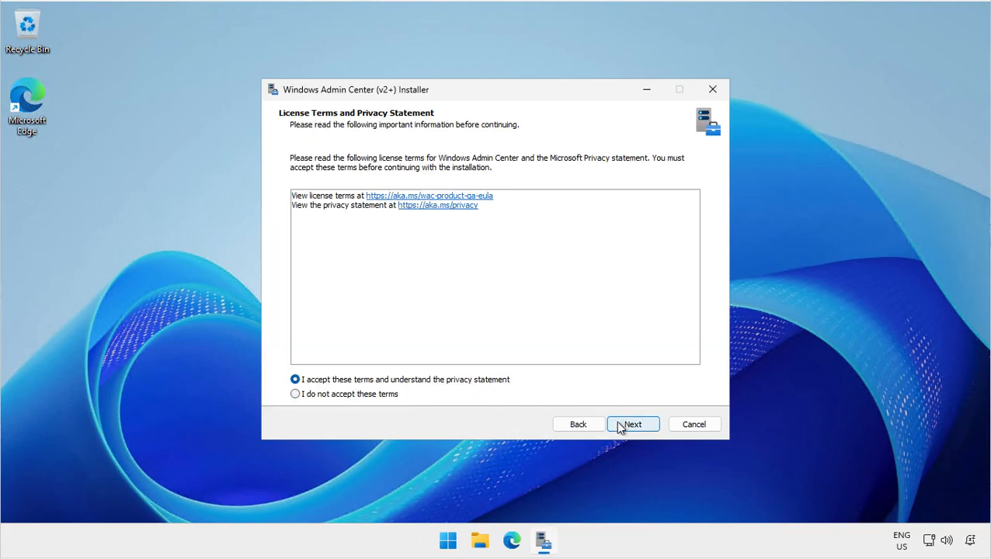
pyautogui.click(632, 424)
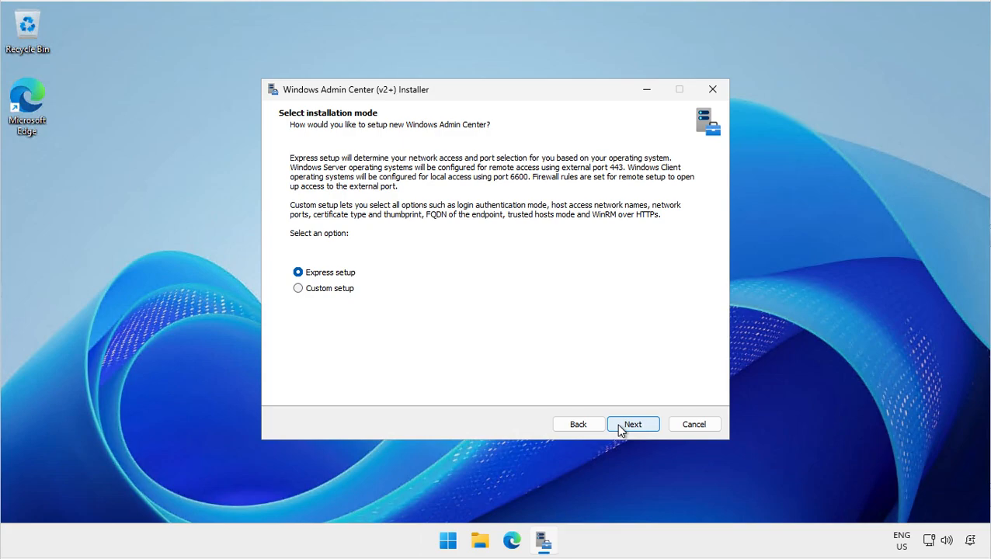
pyautogui.click(633, 424)
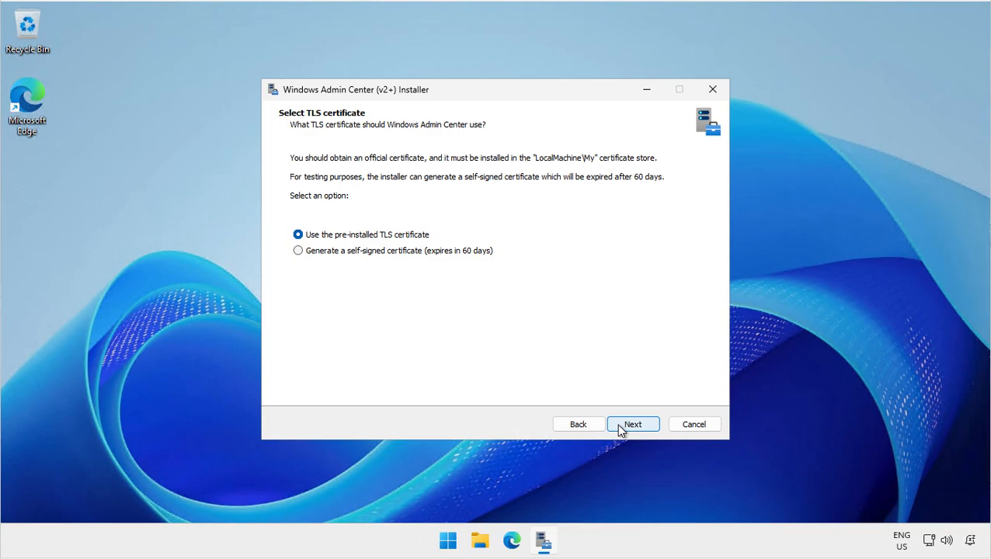
# Step: Keep the pre-installed TLS certificate, select its thumbprint, and continue to PostgreSQL settings
pyautogui.click(632, 424)
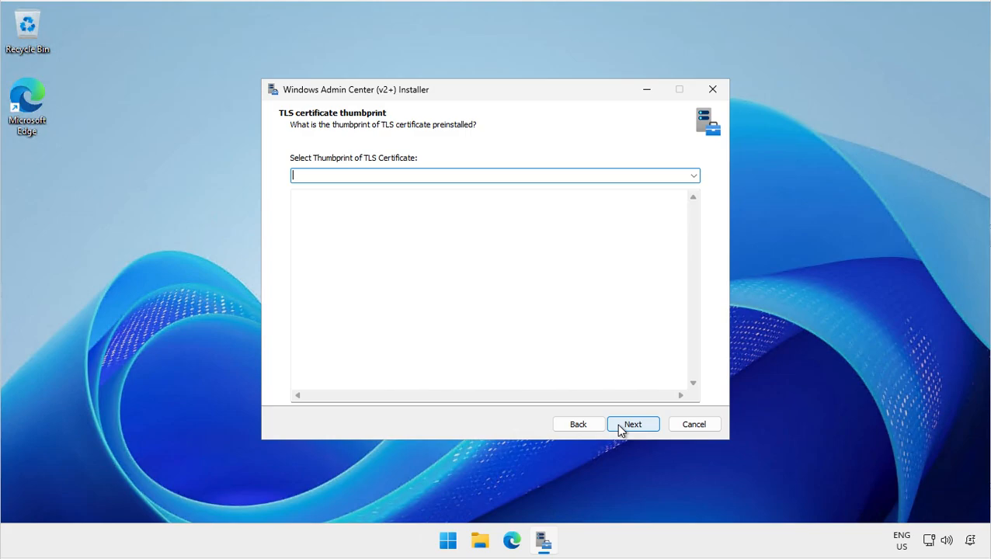
pyautogui.click(691, 174)
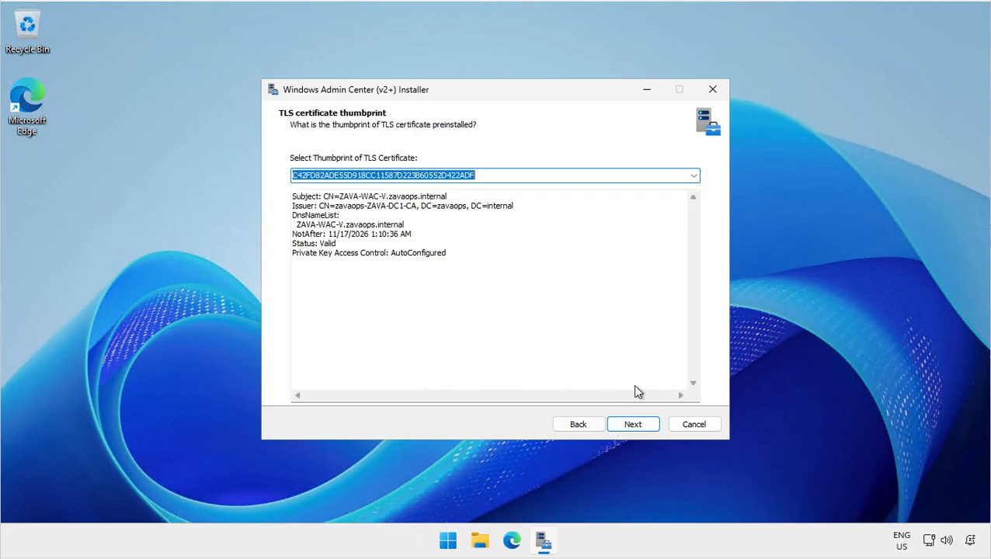
pyautogui.click(632, 425)
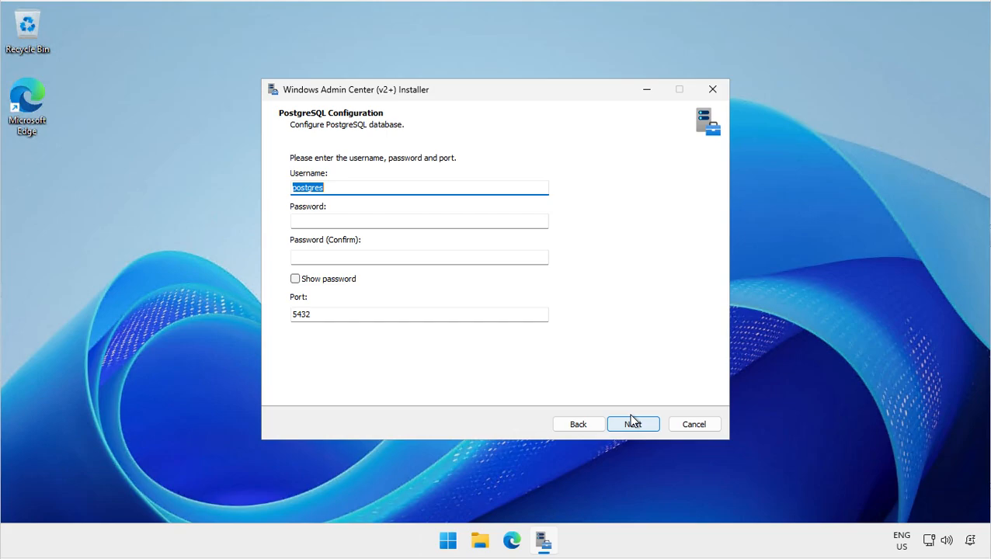
# Step: Set the PostgreSQL database password and continue to update settings
pyautogui.click(420, 221)
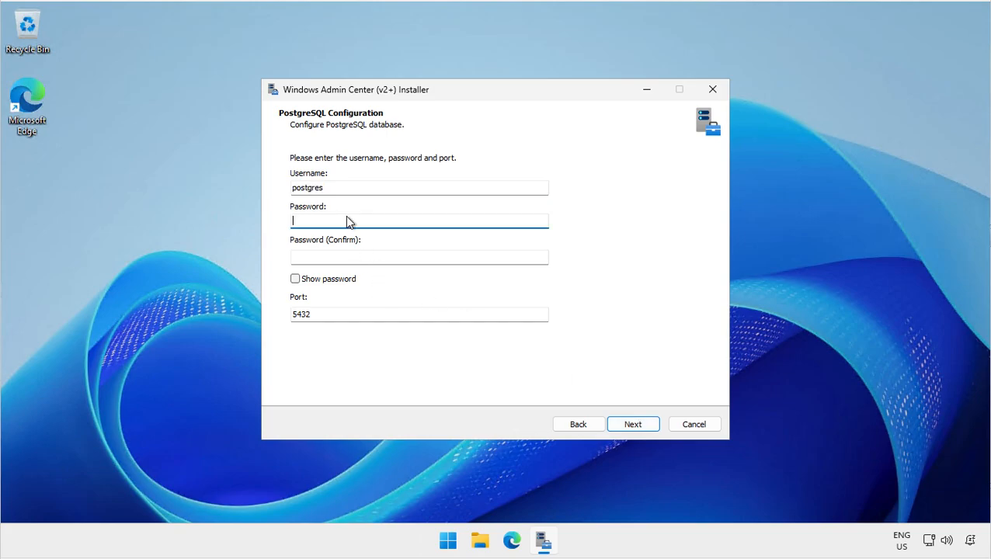
pyautogui.write('password')
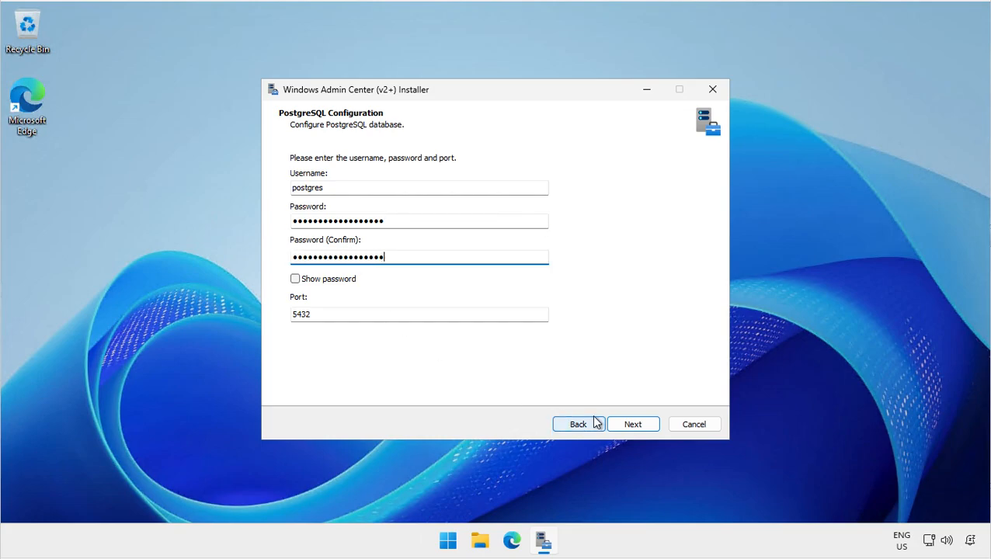
pyautogui.click(632, 424)
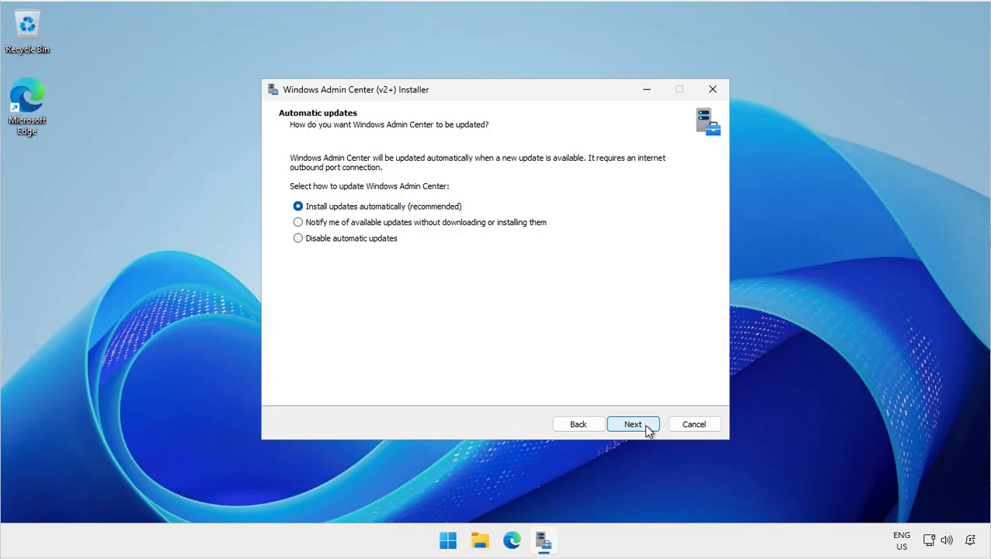
# Step: Keep automatic updates and required diagnostics, finish setup, and launch Windows Admin Center
pyautogui.click(633, 424)
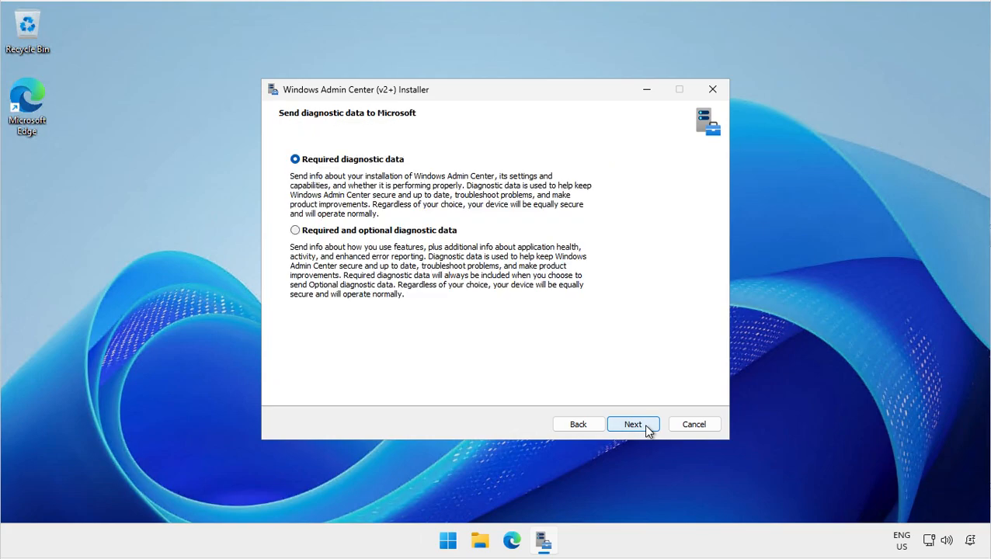
pyautogui.click(633, 424)
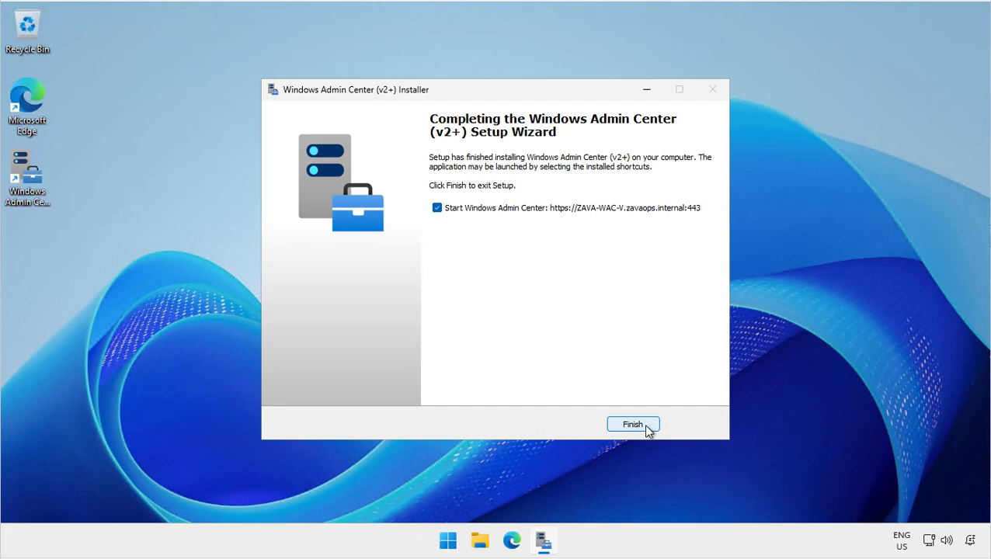
pyautogui.click(633, 424)
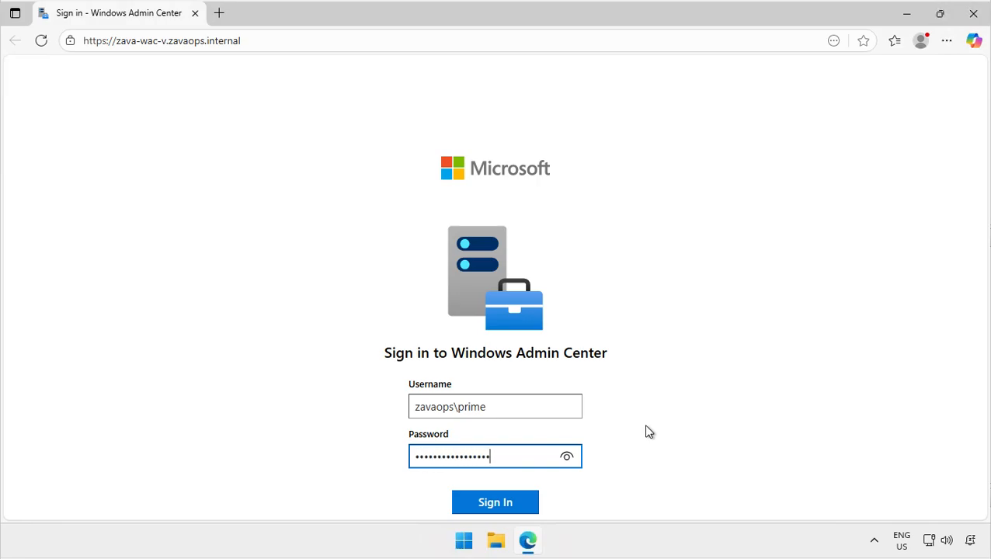
# Step: Sign in with the filled-in credentials and load the ZAVA-WAC-V Virtualization Mode overview
pyautogui.click(494, 502)
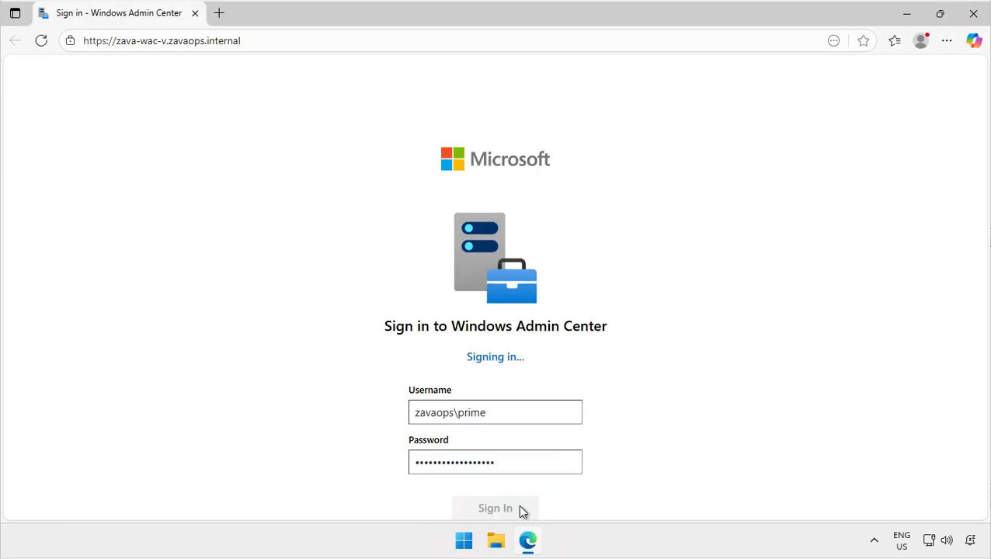
pyautogui.click(494, 508)
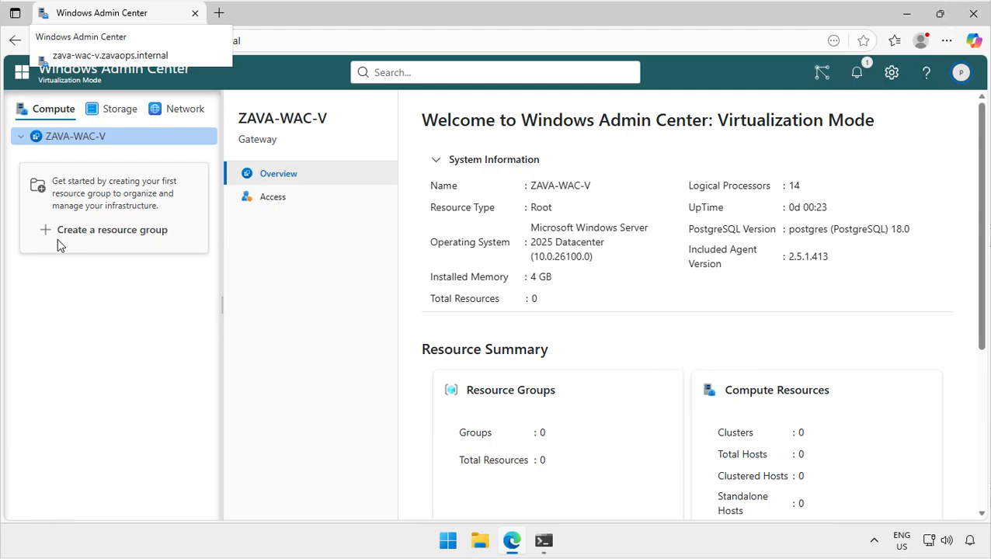
# Step: Create resource group ZAVA-NESTED-VIRT described as 'Nested Virtualization Servers'
pyautogui.click(112, 230)
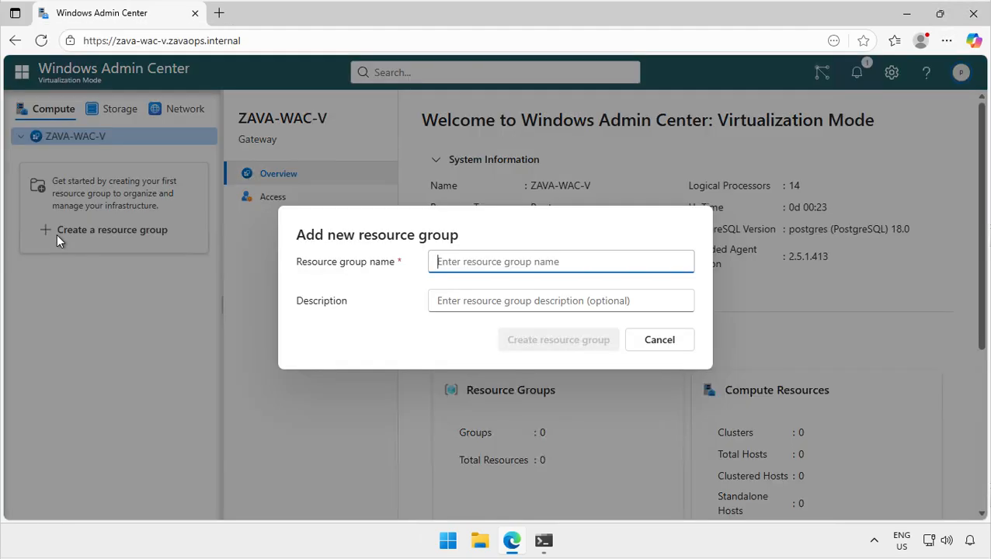
pyautogui.write('ZAVA-NESTED-')
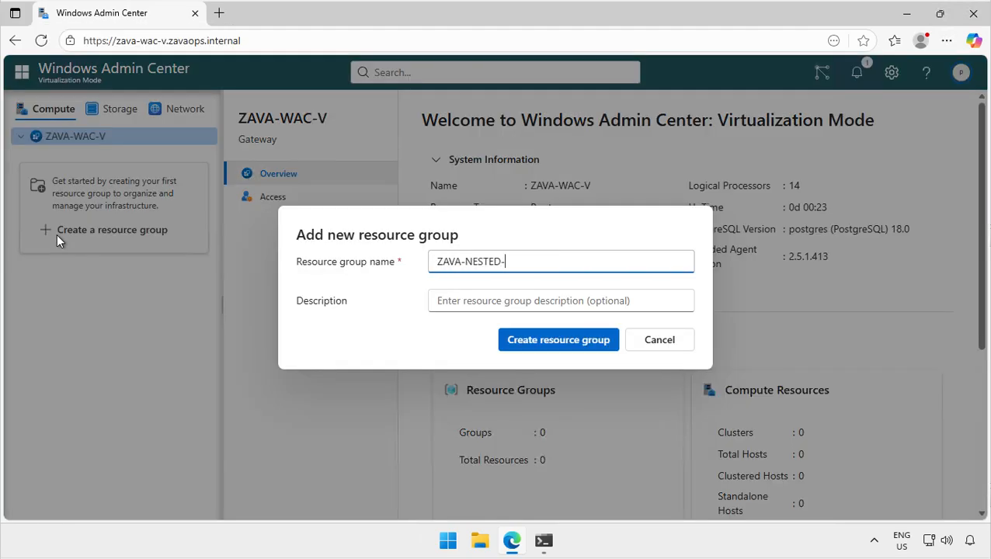
pyautogui.write('N')
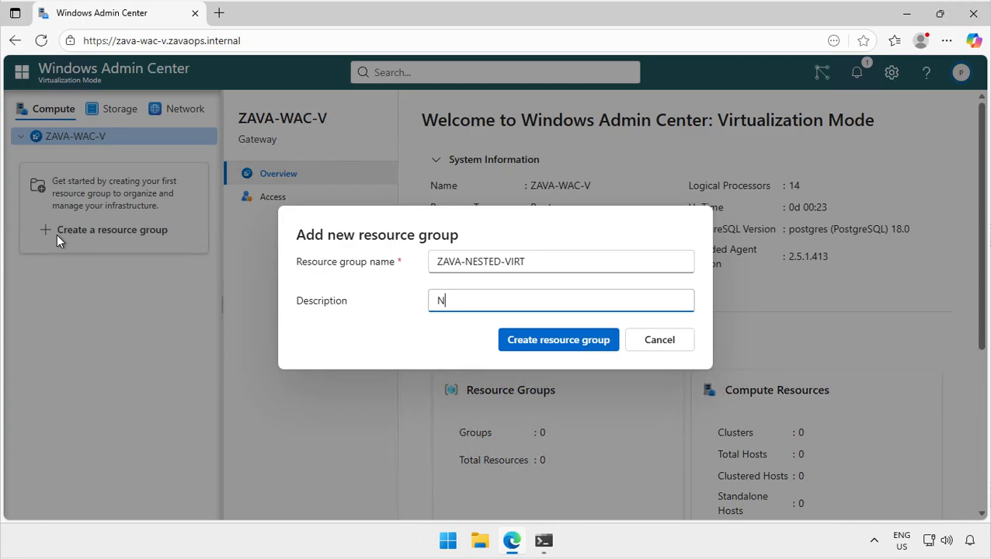
pyautogui.write('ested Virtu')
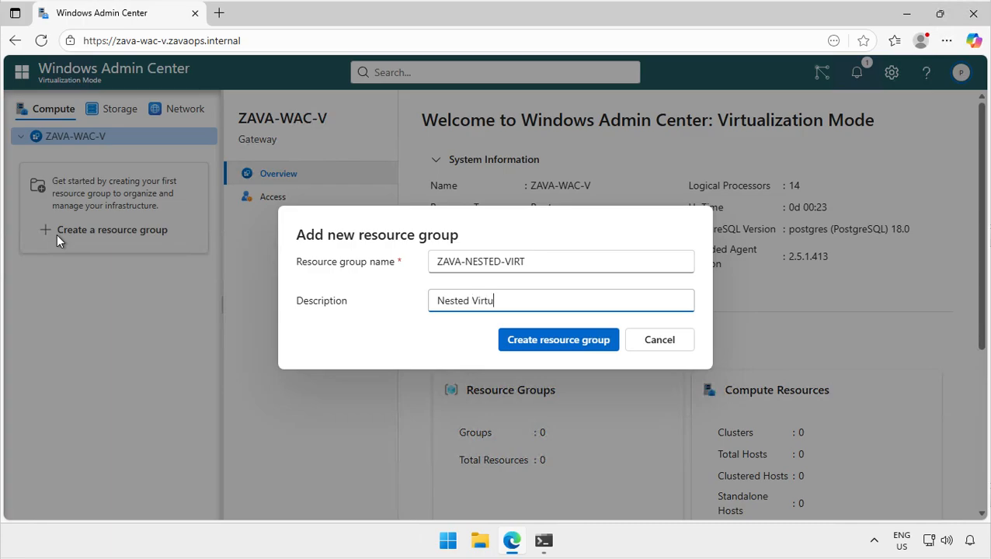
pyautogui.write('alization Servers')
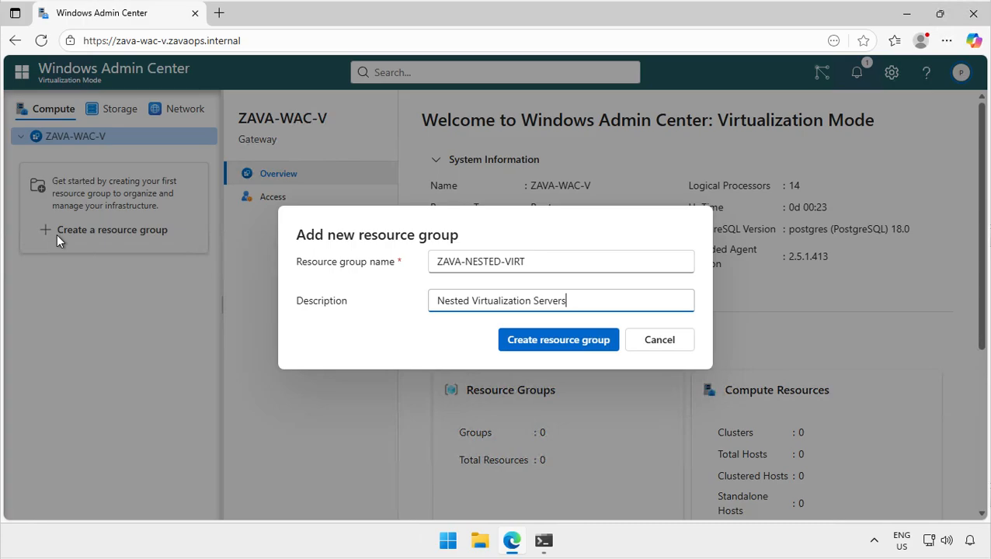
pyautogui.moveTo(447, 326)
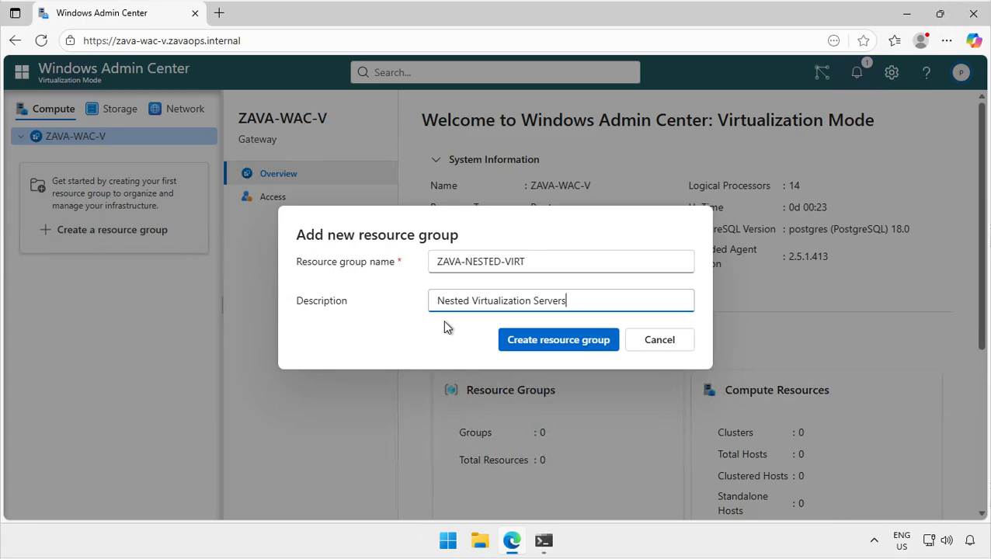
pyautogui.click(558, 338)
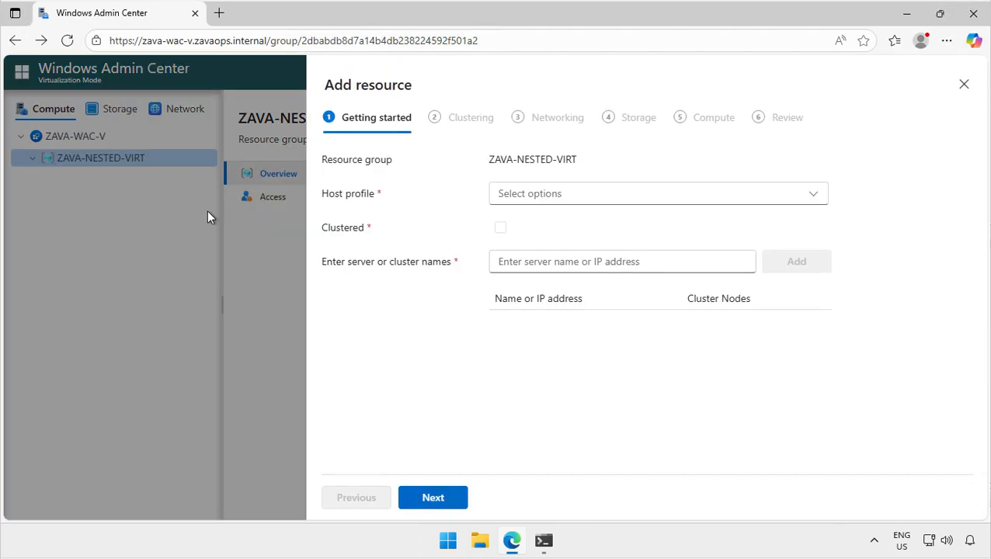
# Step: Set the host profile of the new resource to Compute
pyautogui.click(658, 193)
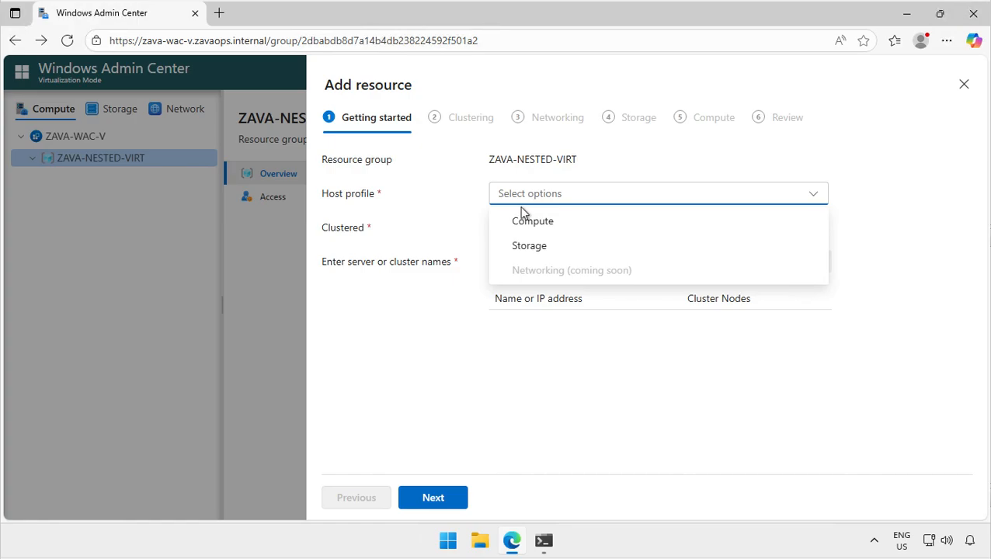
pyautogui.click(533, 221)
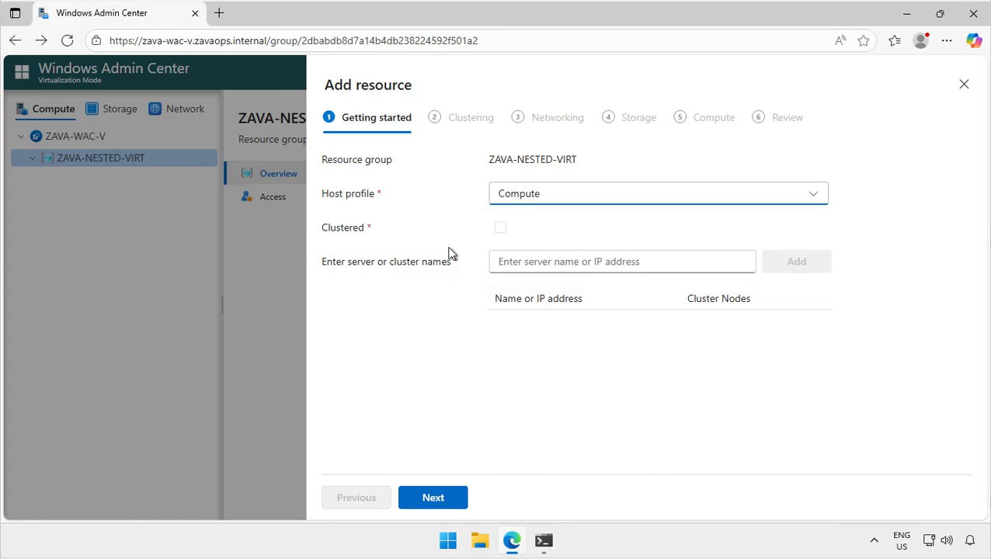
# Step: Add server zava-hv-a.zavaops.internal to the resource's server list
pyautogui.click(622, 261)
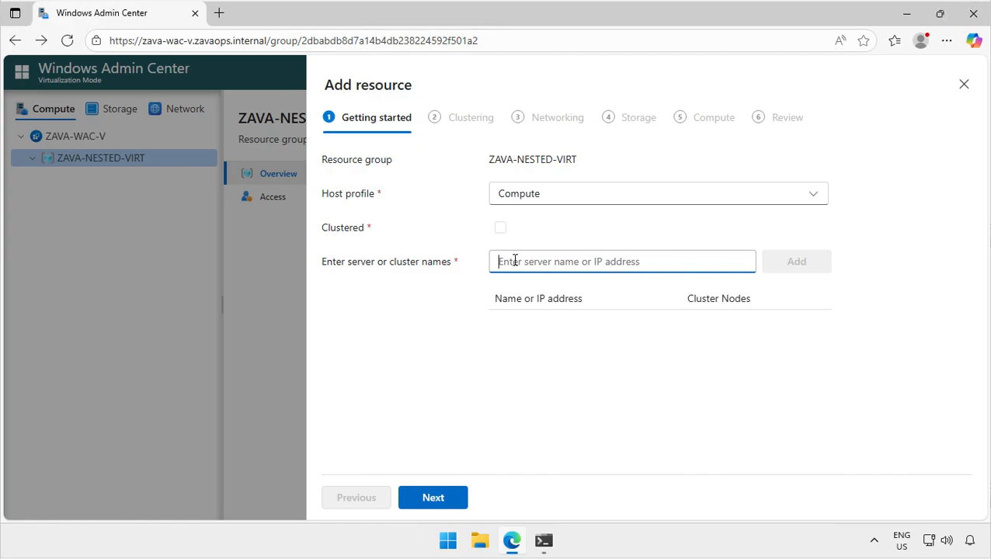
pyautogui.write('zava-hv-a')
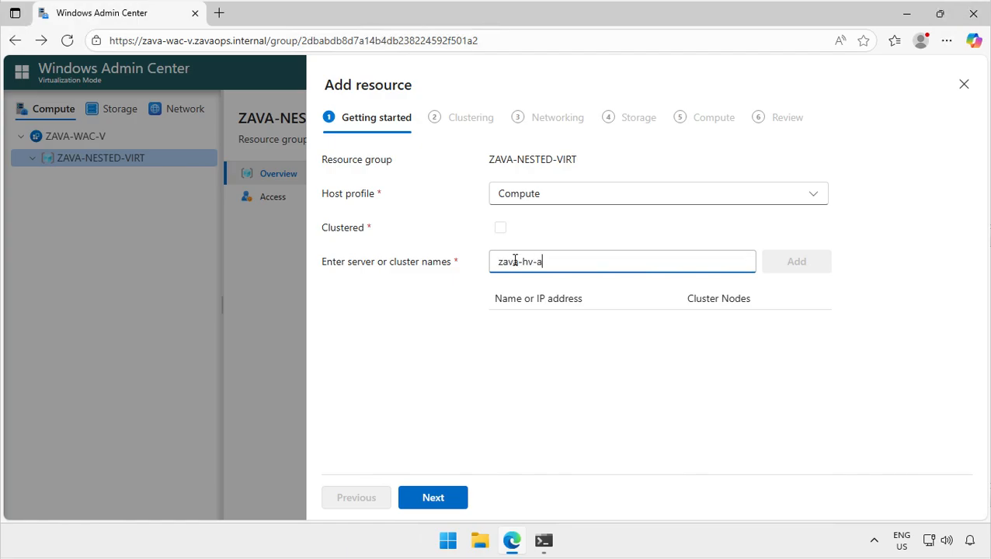
pyautogui.write('.zavaops.i')
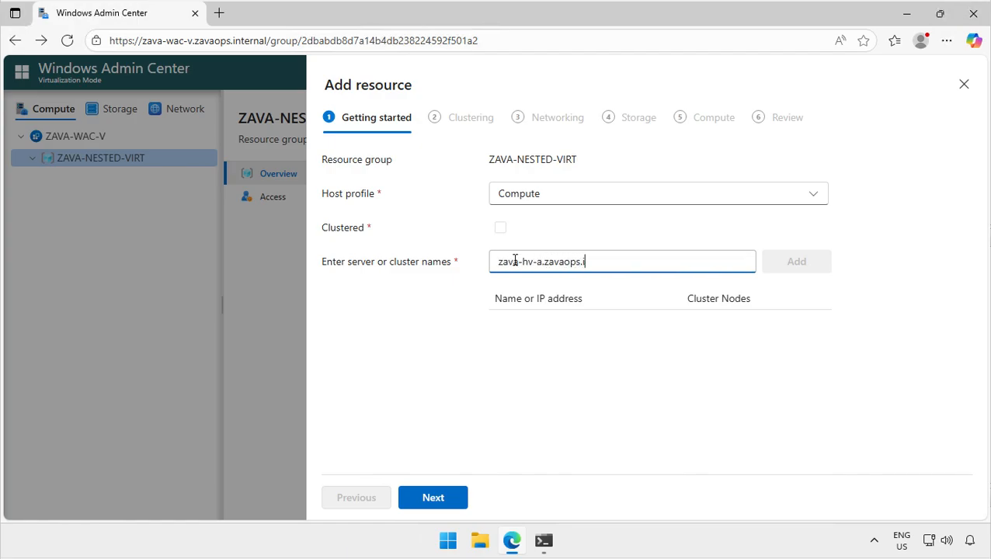
pyautogui.write('nternal')
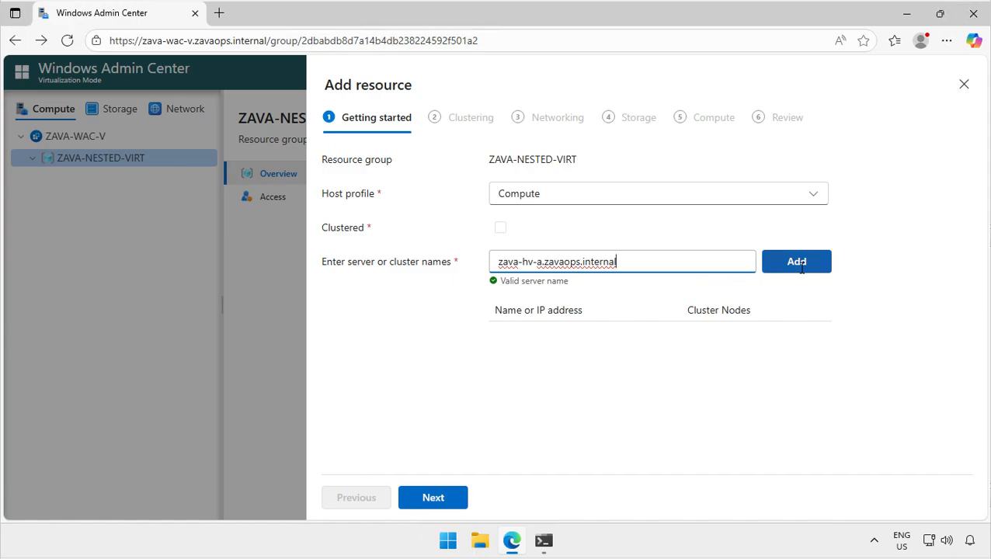
pyautogui.click(796, 261)
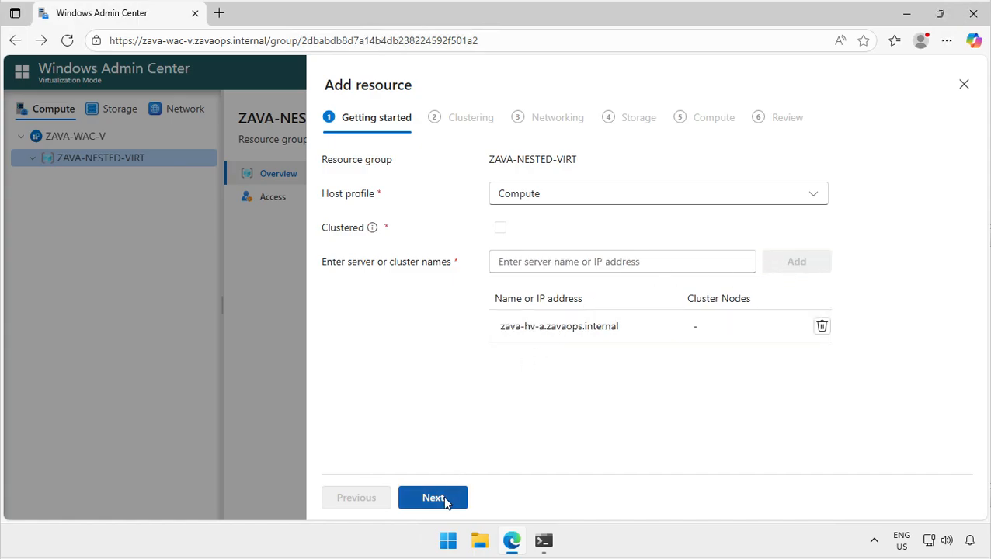
# Step: At the Networking step, add a compute_mgmt_storage network intent on the Ethernet adapter
pyautogui.click(432, 497)
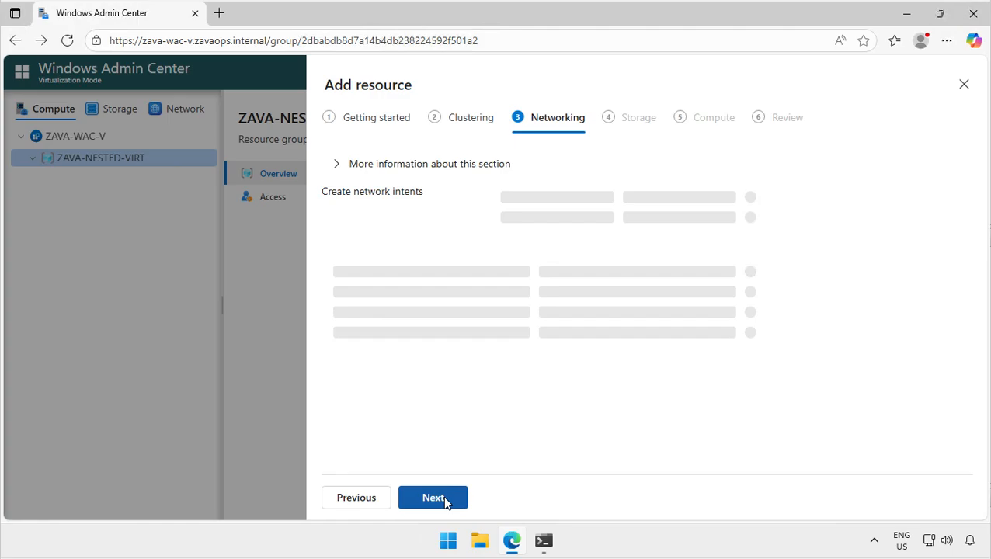
pyautogui.click(432, 497)
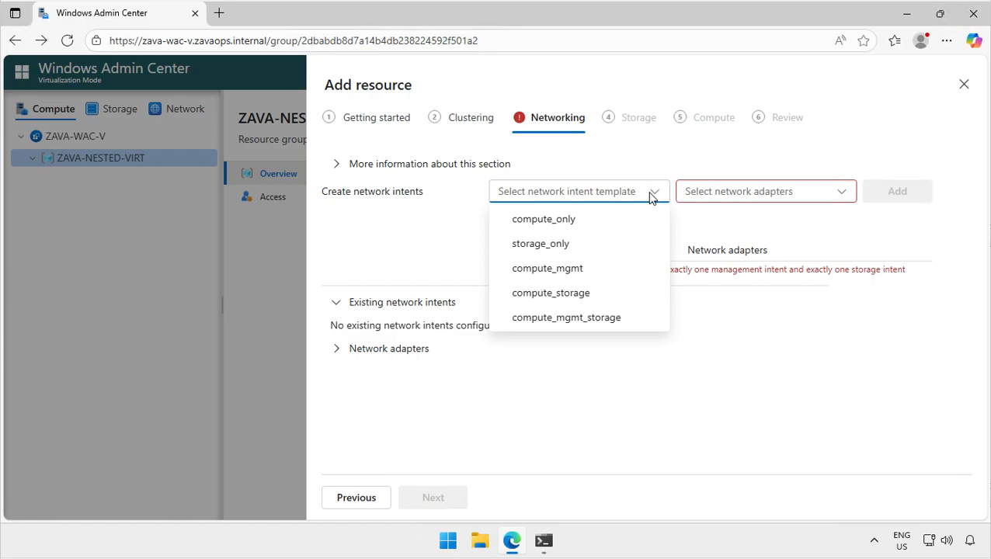
pyautogui.click(565, 317)
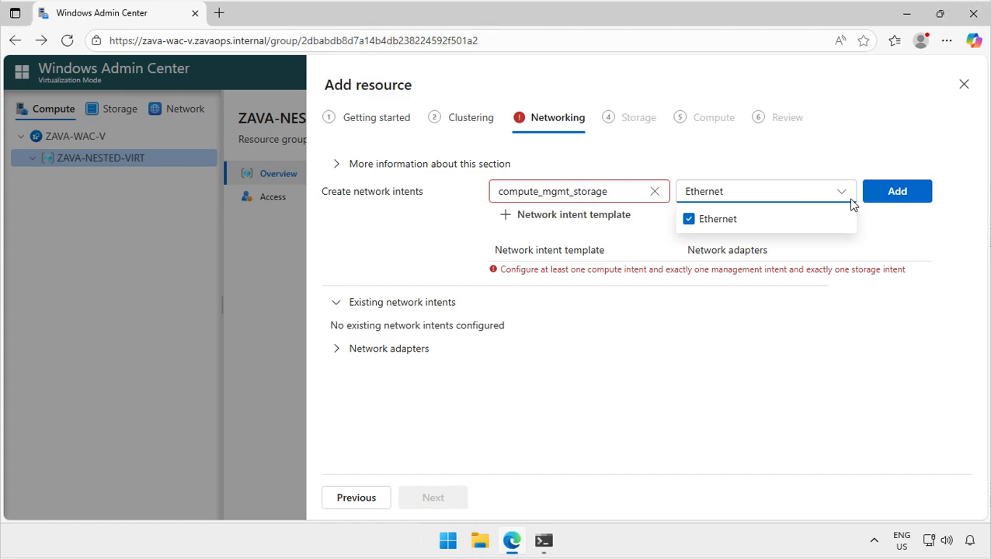
pyautogui.click(898, 191)
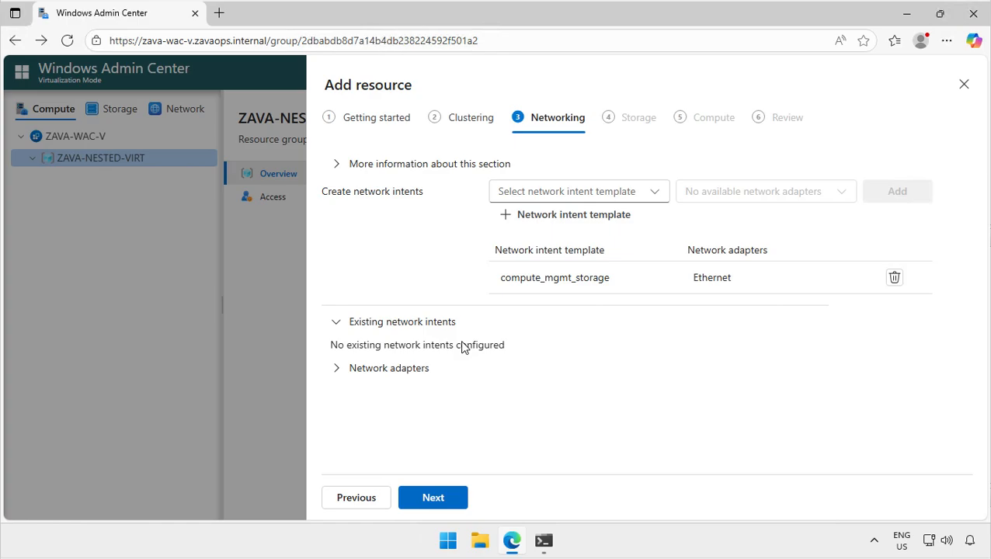
# Step: Use the existing storage already configured on the system and continue to the Compute step
pyautogui.click(432, 498)
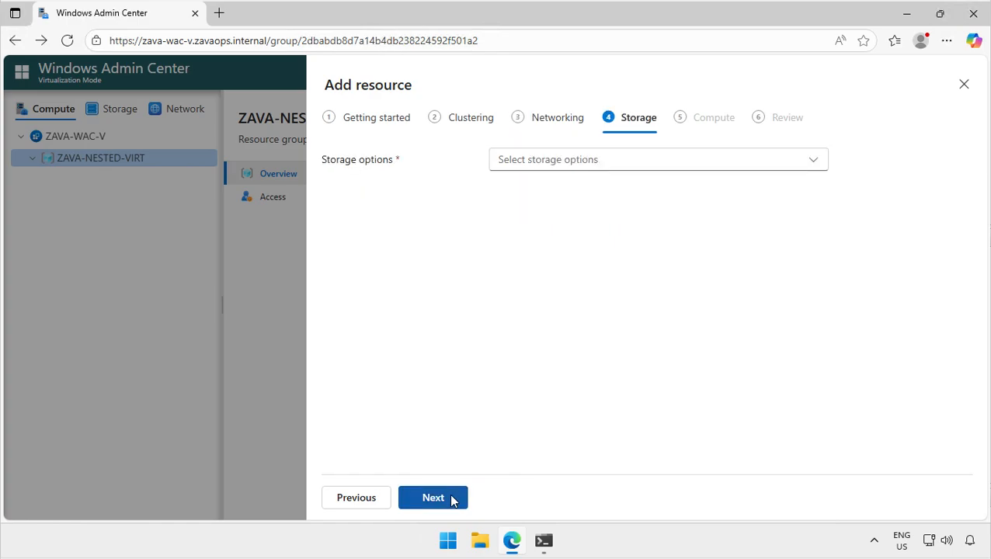
pyautogui.click(659, 158)
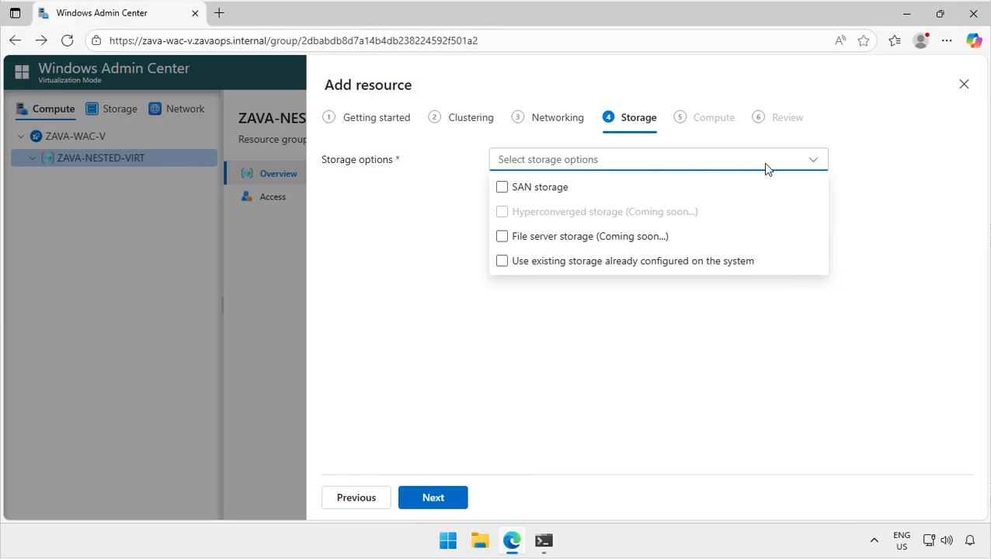
pyautogui.moveTo(629, 261)
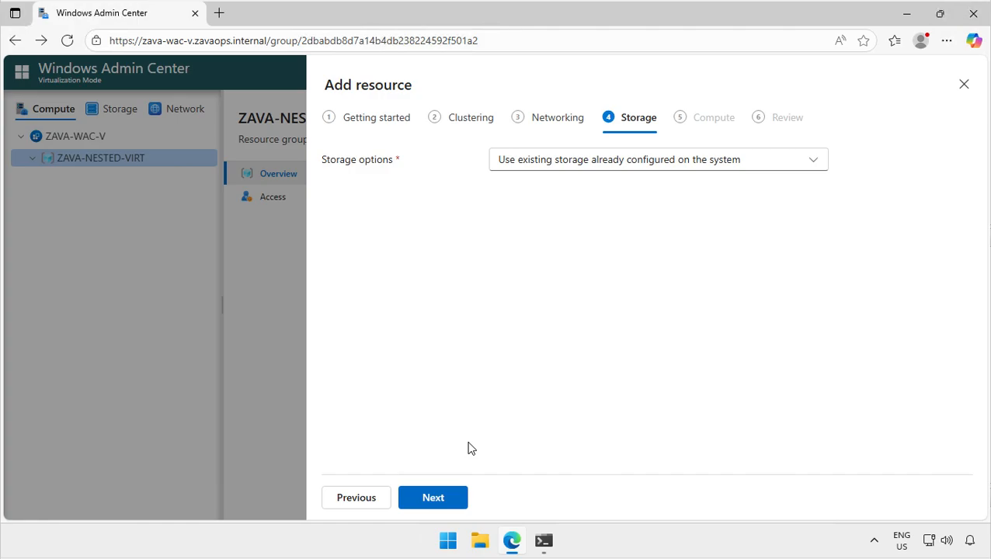
pyautogui.click(432, 498)
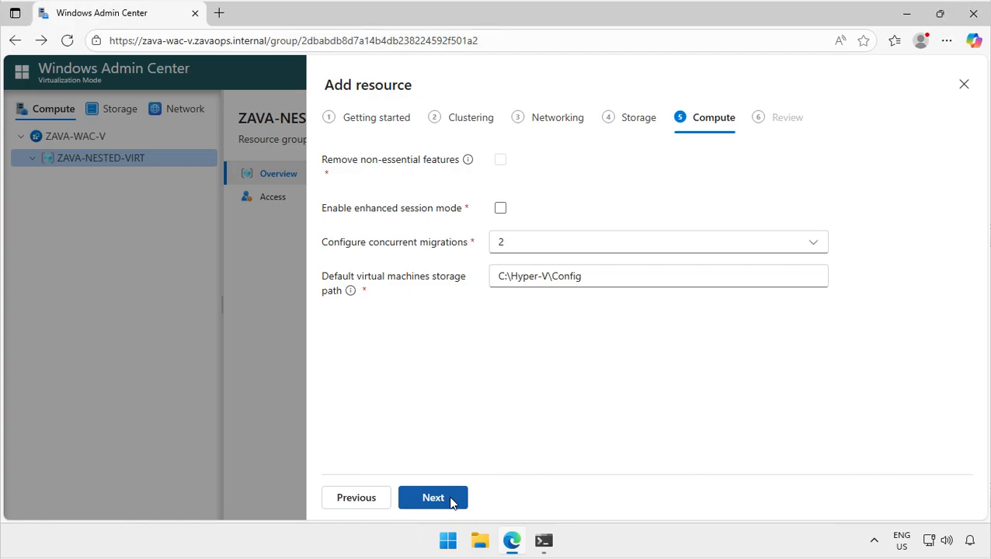
# Step: Review and submit the host to ZAVA-NESTED-VIRT, then dismiss the network intent success notices
pyautogui.click(432, 497)
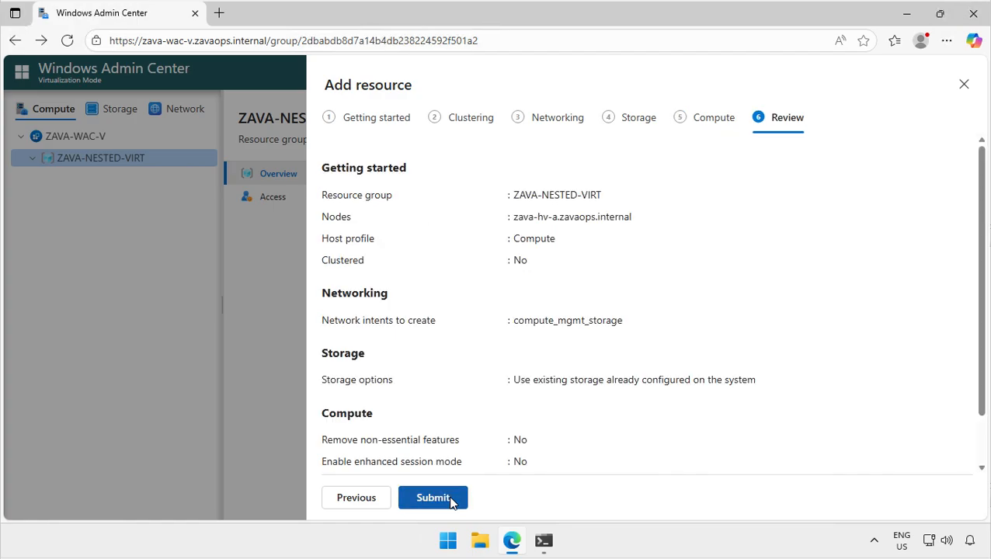
pyautogui.click(432, 497)
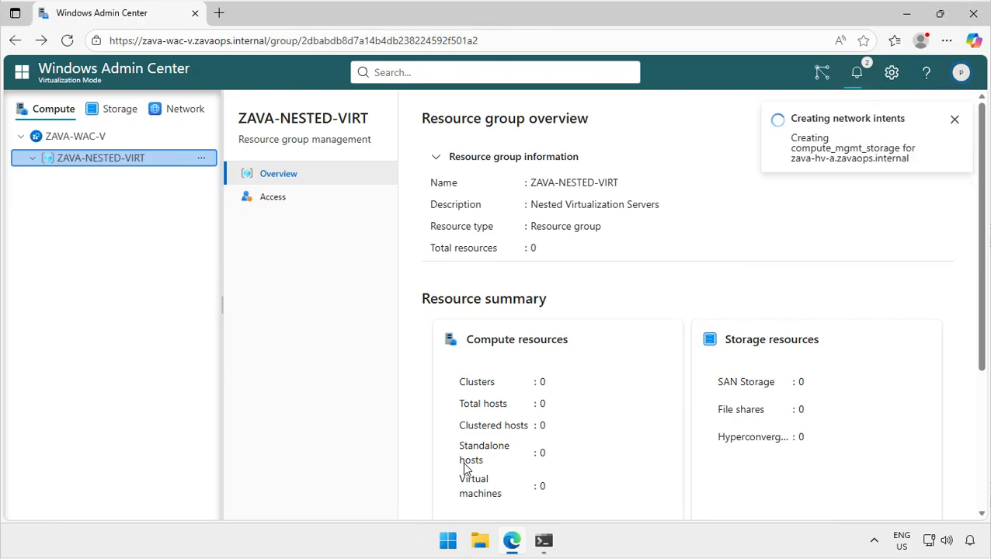
pyautogui.click(954, 118)
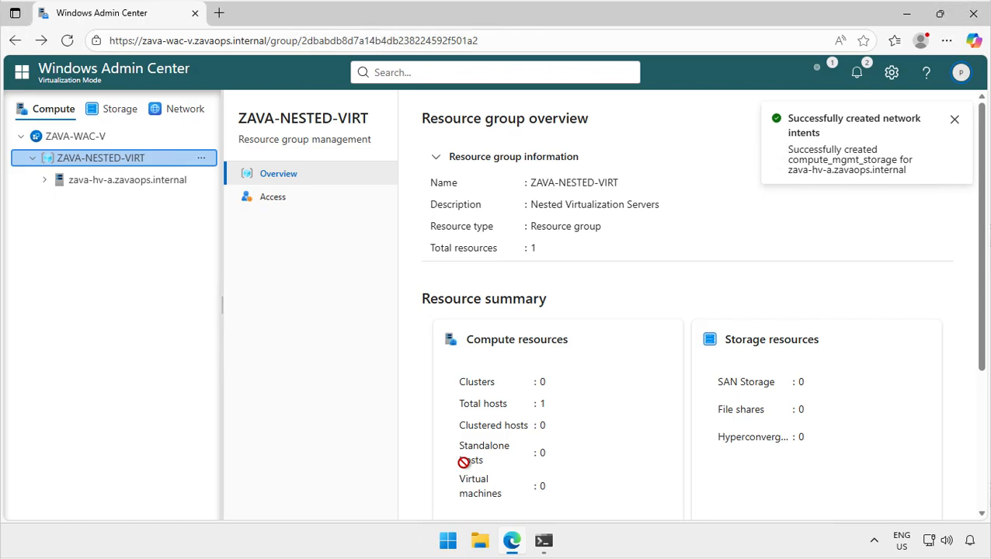
pyautogui.click(954, 118)
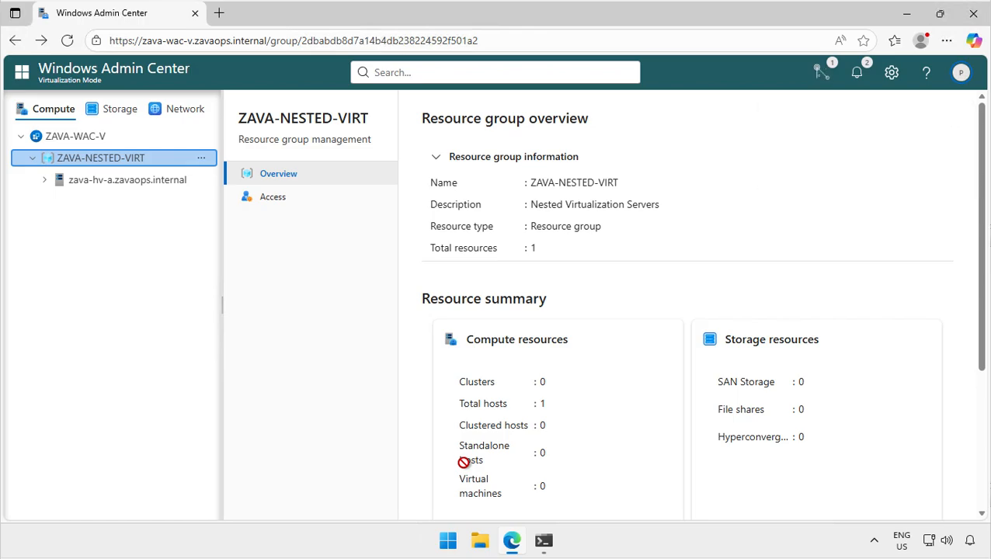
pyautogui.moveTo(112, 314)
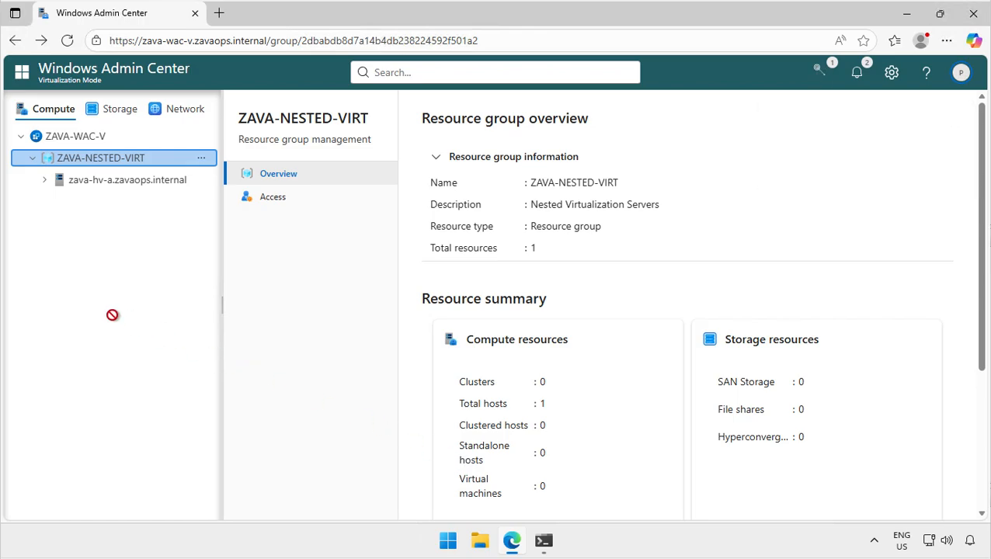
# Step: Select zava-hv-a.zavaops.internal under ZAVA-NESTED-VIRT to show its server overview
pyautogui.click(127, 180)
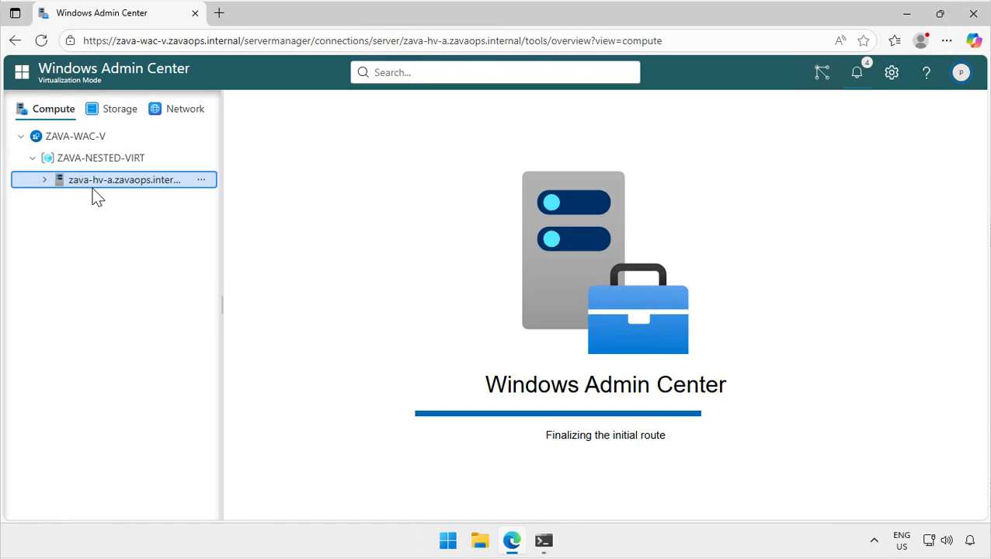
pyautogui.click(124, 180)
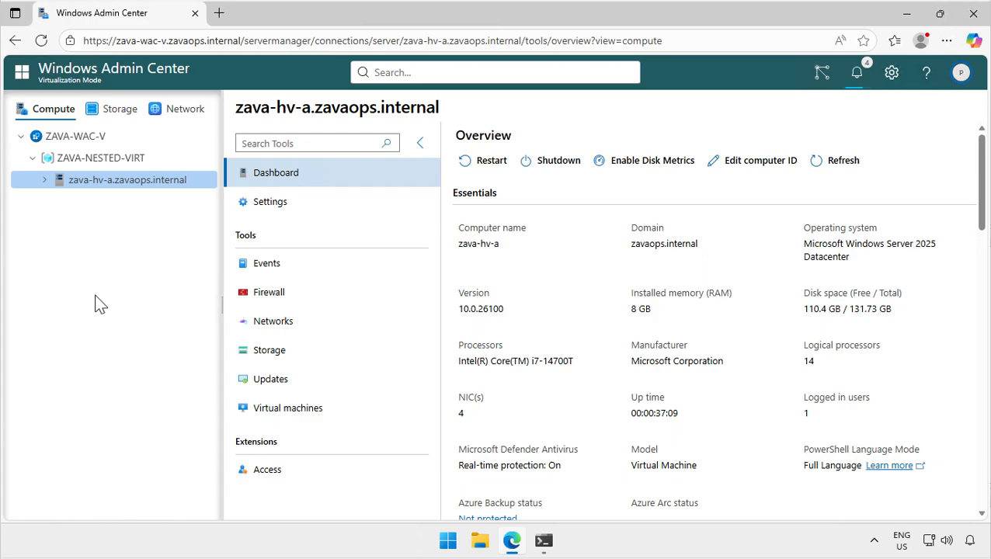
pyautogui.moveTo(287, 407)
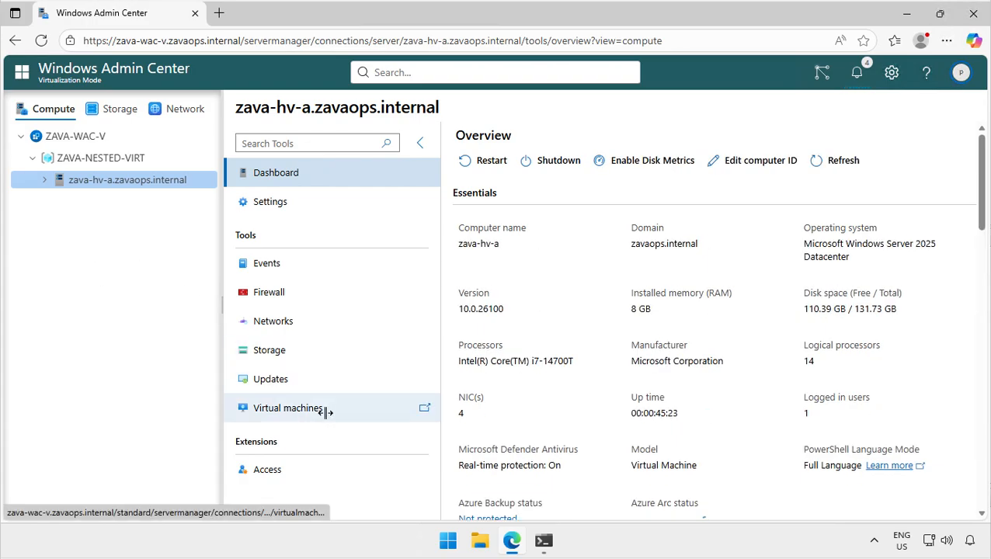
# Step: Start a new virtual machine named WS25-TMP from the host's Virtual machines inventory
pyautogui.click(288, 407)
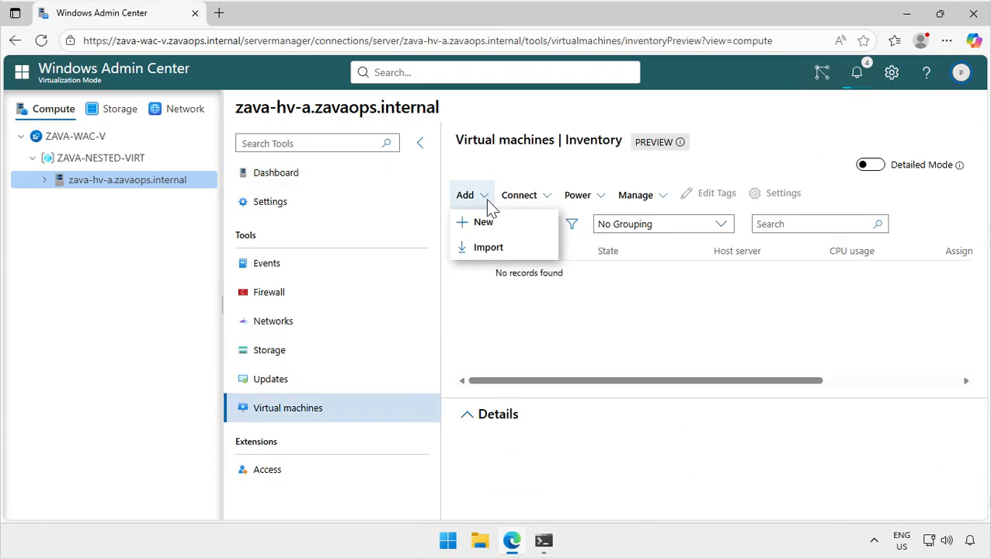
pyautogui.click(483, 221)
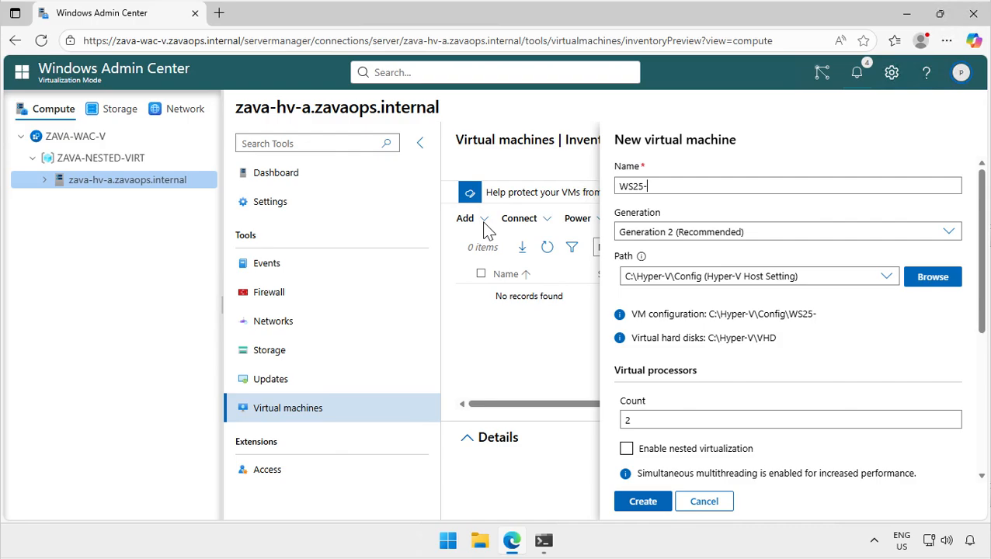
pyautogui.write('TMP')
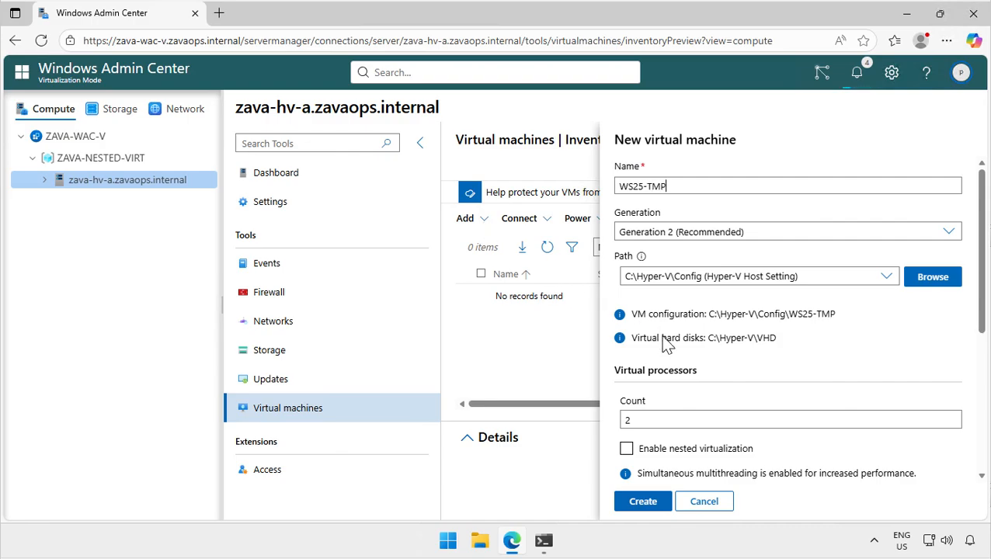
# Step: Connect it to ConvergedSwitch(compute_mgmt_storage), submit creation and dismiss the notice
pyautogui.scroll(-3)
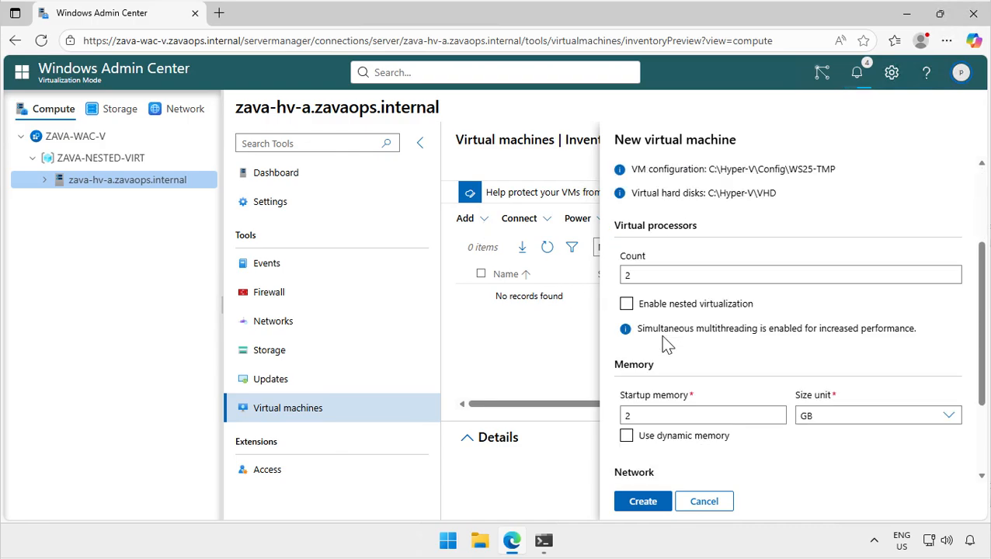
pyautogui.scroll(-3)
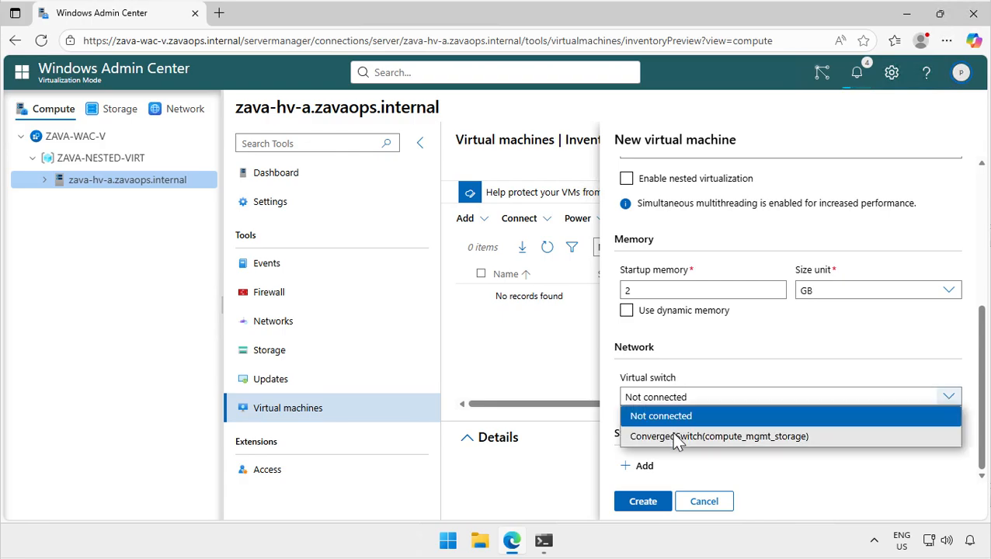
pyautogui.click(718, 434)
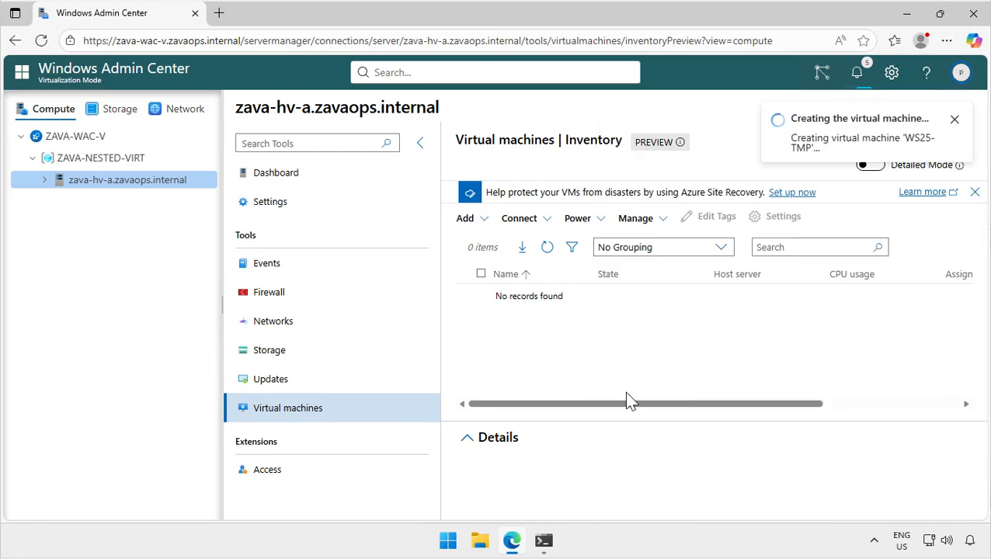
pyautogui.click(954, 118)
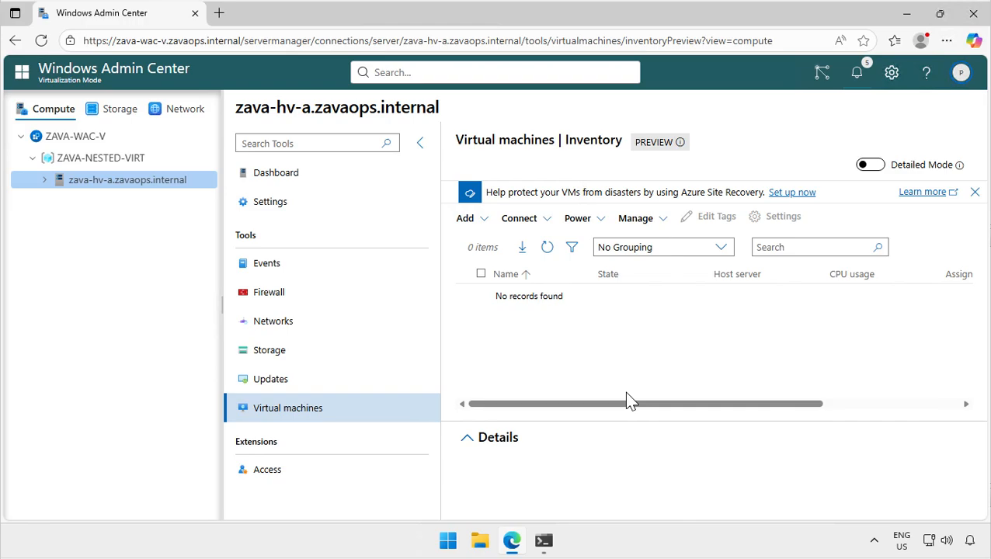